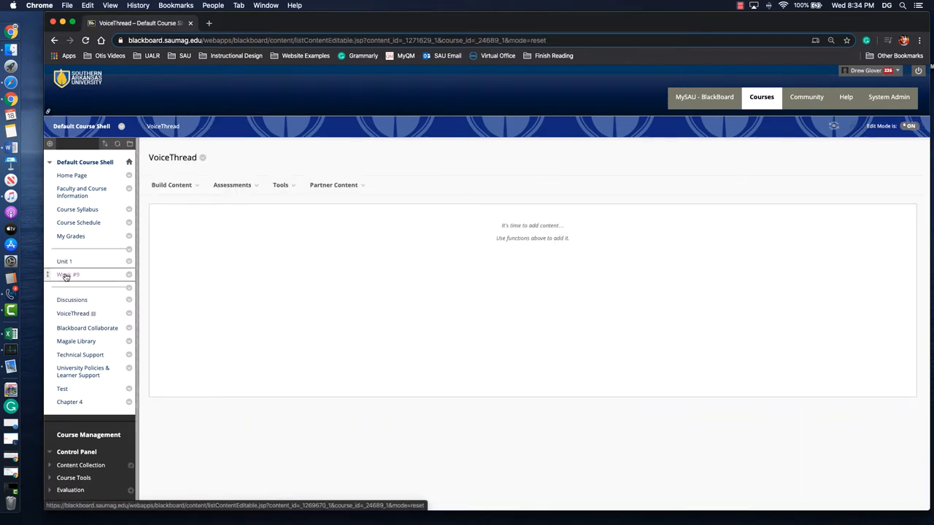
# From the content area's Tools menu, start a new VoiceThread item.
pyautogui.click(280, 184)
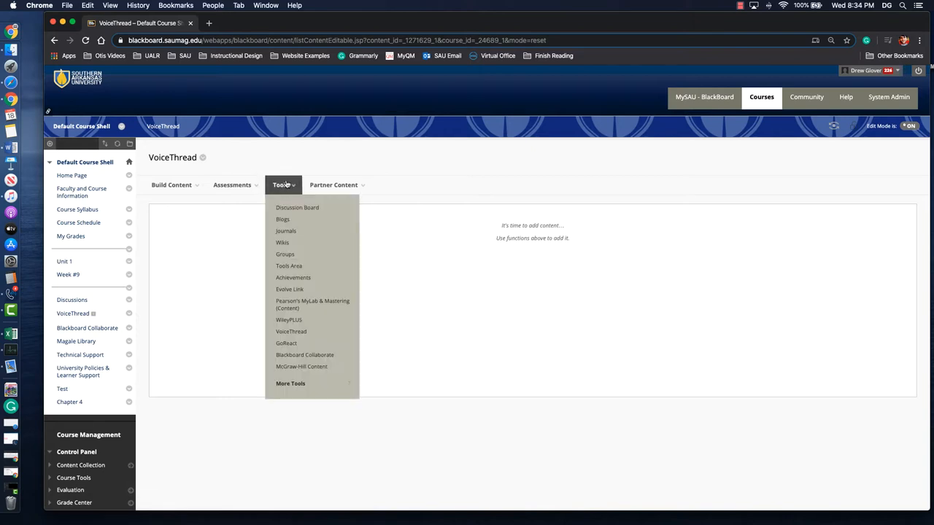
pyautogui.moveTo(291, 331)
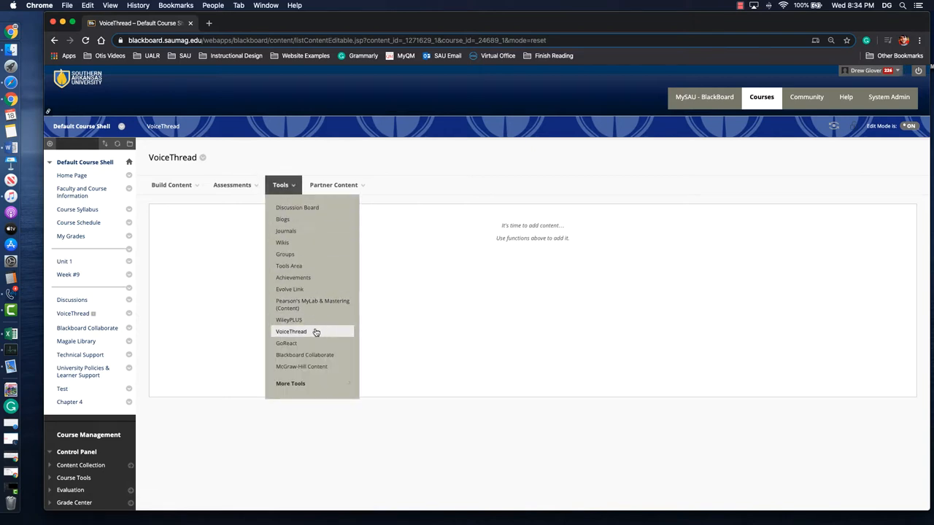
pyautogui.click(292, 331)
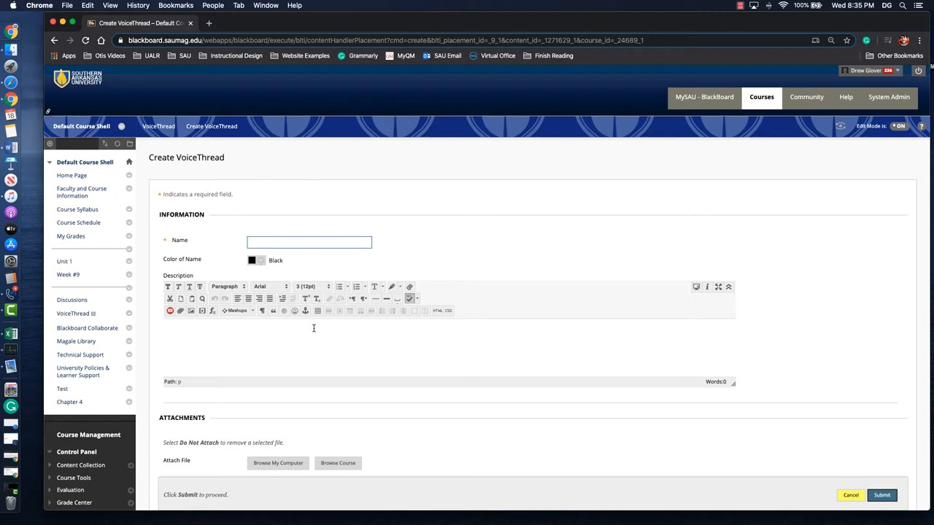
# Name the item Chapter 1 with description 'Ethos, Logos, Pathos...and Kairos.'.
pyautogui.write('Chapter 1')
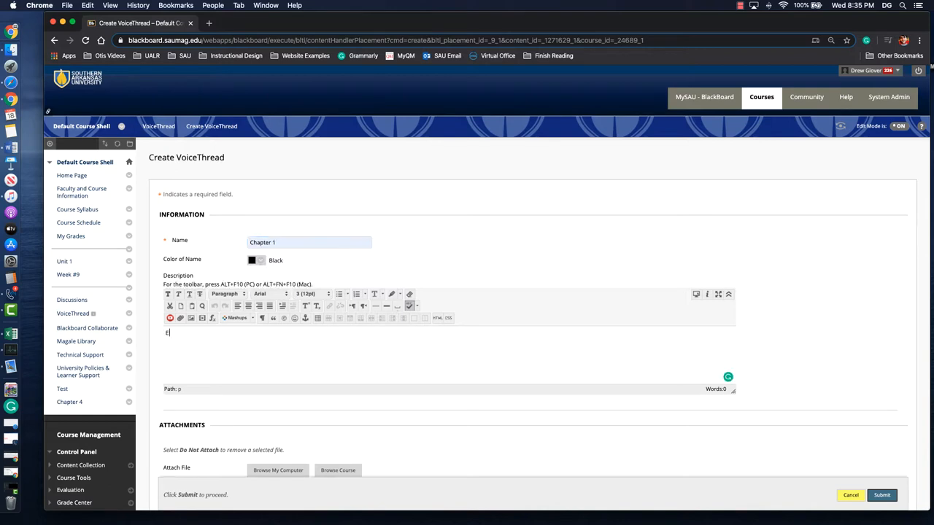
pyautogui.write('thos, Logos,')
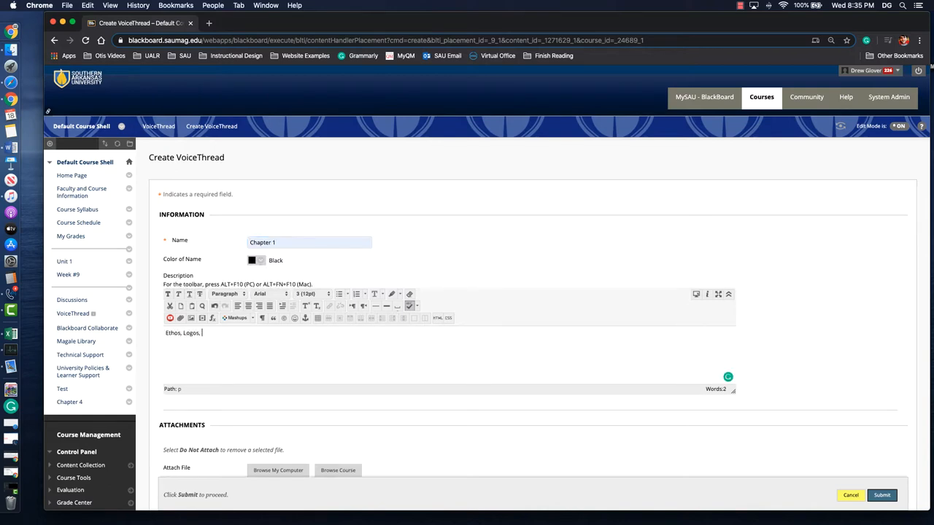
pyautogui.write('Pathos')
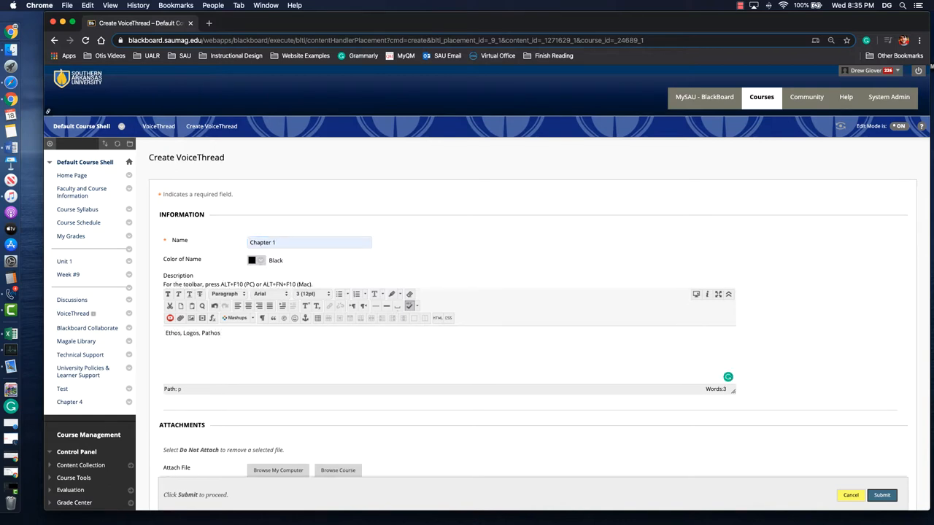
pyautogui.write('...and Kairos')
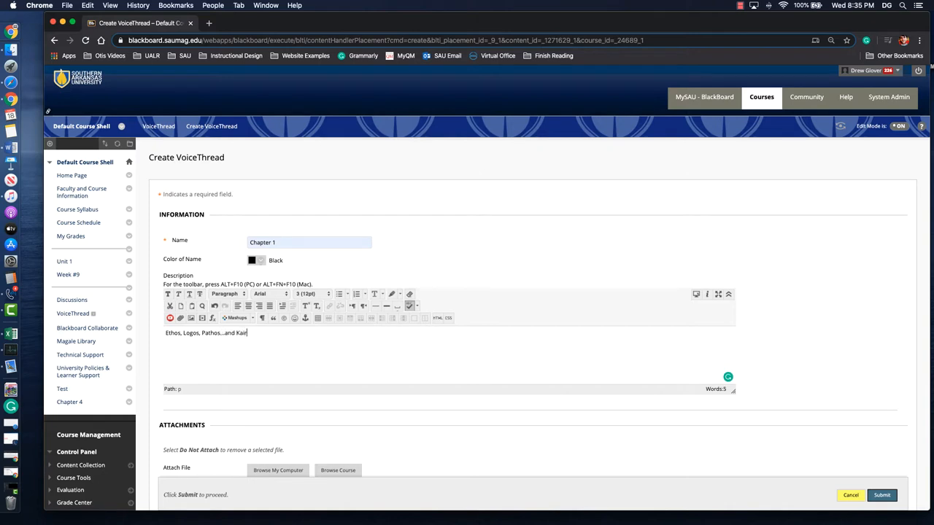
pyautogui.write('os.')
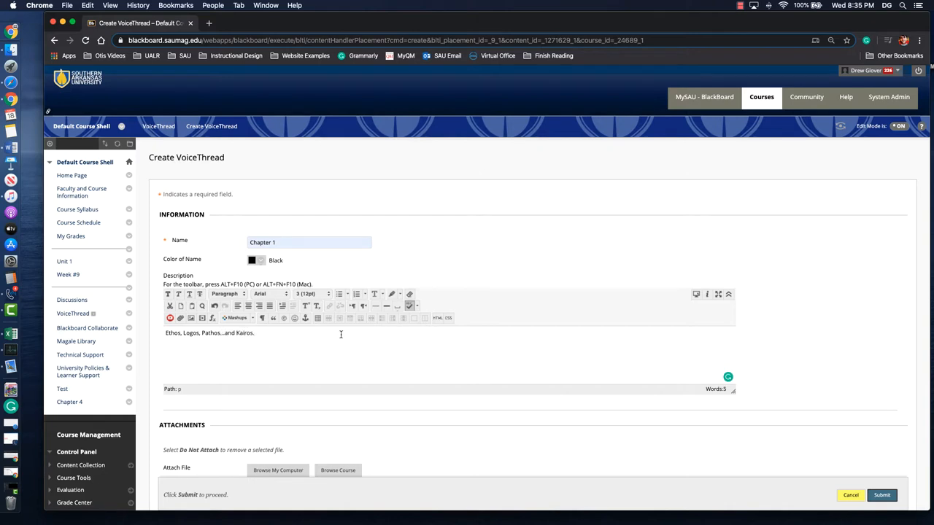
# Set Track Number of Views to Yes and submit the Chapter 1 item.
pyautogui.scroll(-3)
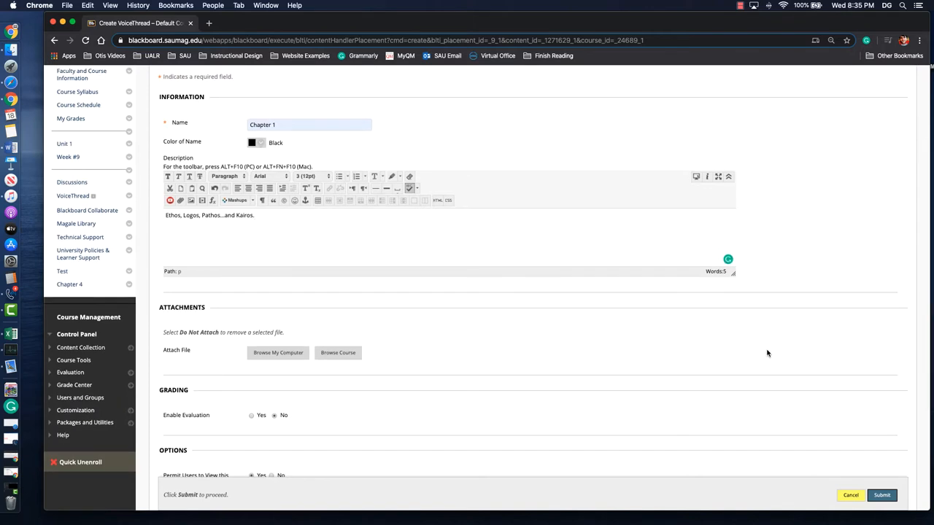
pyautogui.moveTo(733, 350)
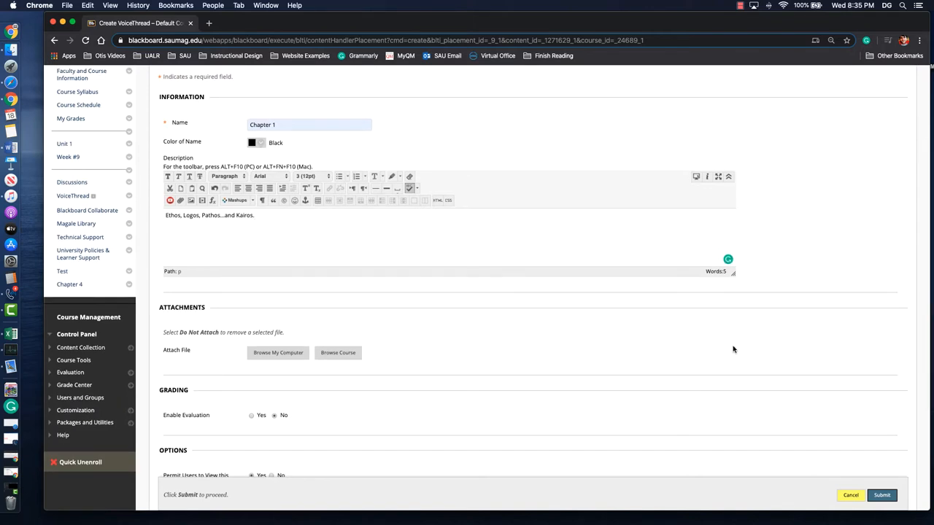
pyautogui.scroll(-3)
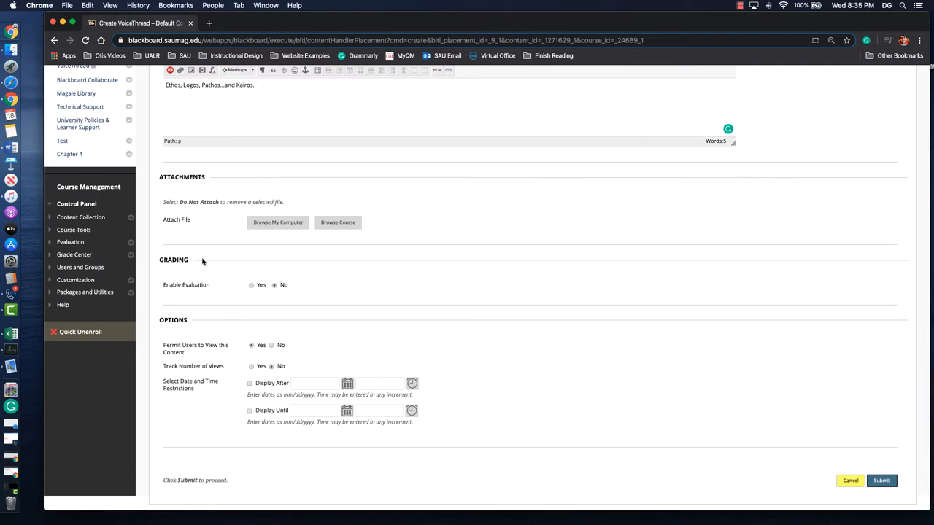
pyautogui.moveTo(213, 284)
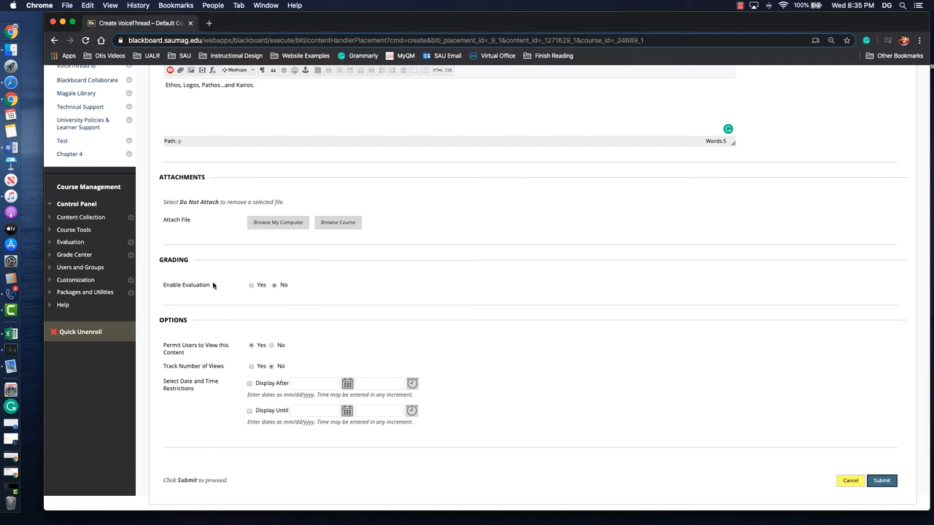
pyautogui.moveTo(274, 295)
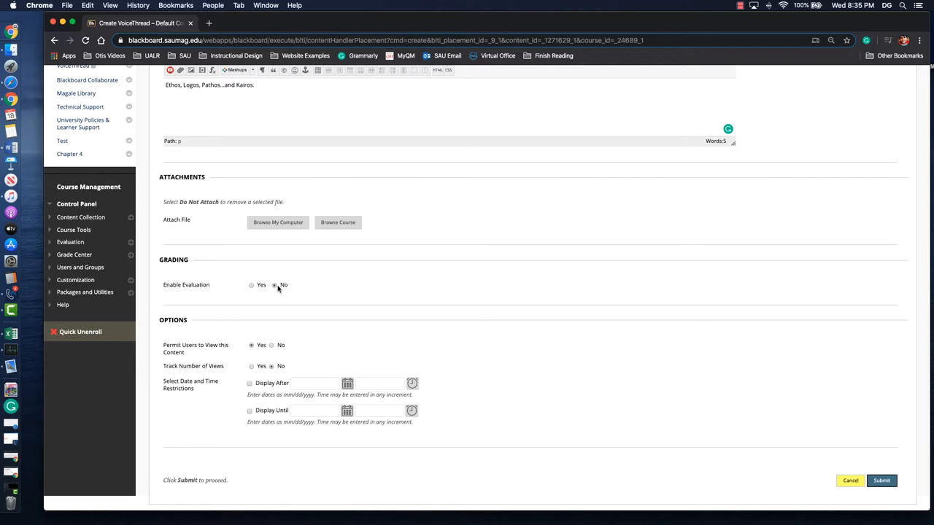
pyautogui.moveTo(295, 289)
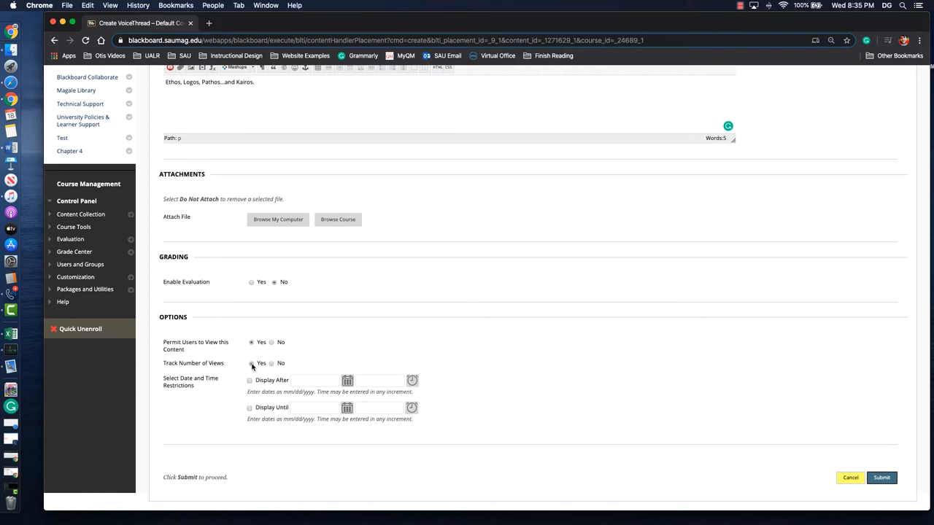
pyautogui.click(251, 363)
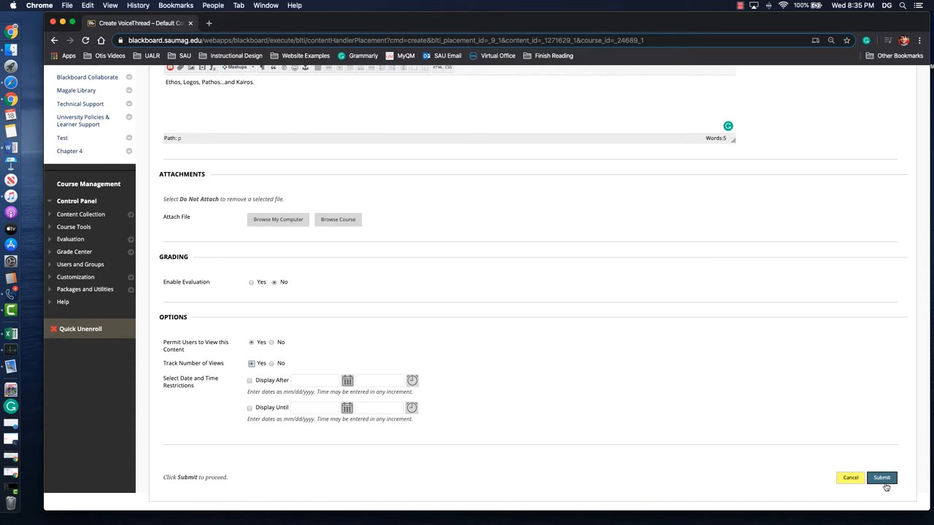
pyautogui.click(881, 479)
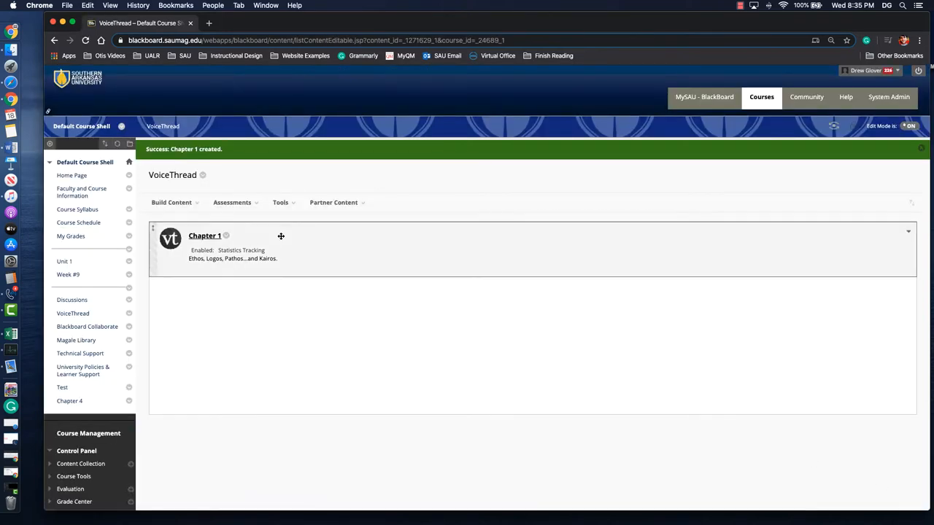
pyautogui.moveTo(204, 236)
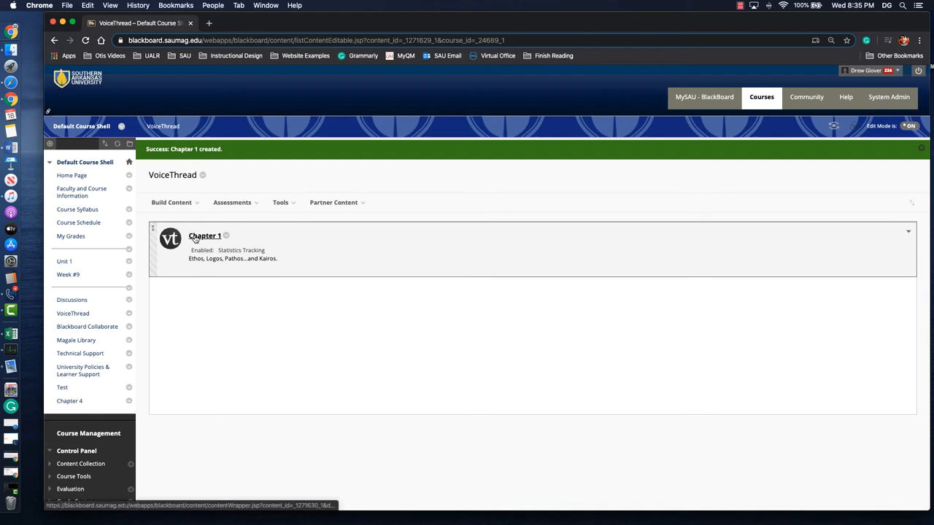
# Launch the Chapter 1 item to show the VoiceThread library.
pyautogui.click(204, 237)
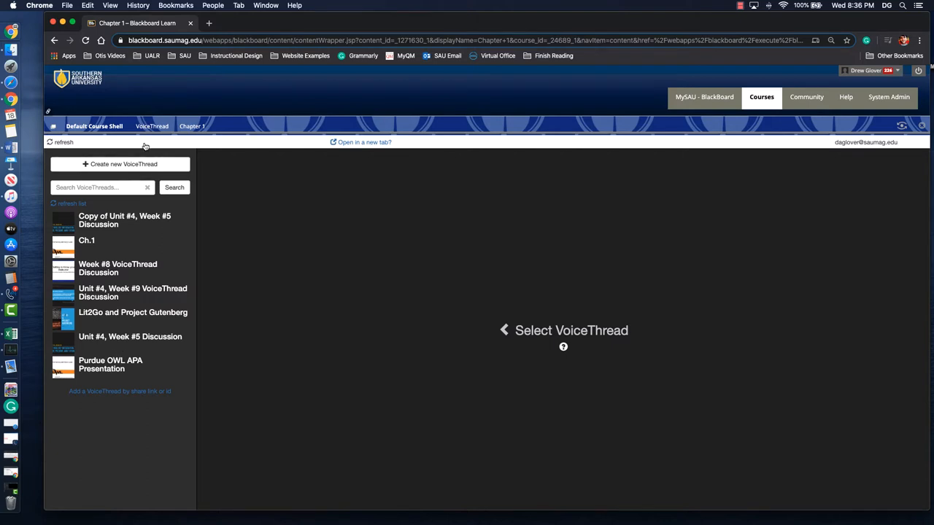
pyautogui.moveTo(139, 163)
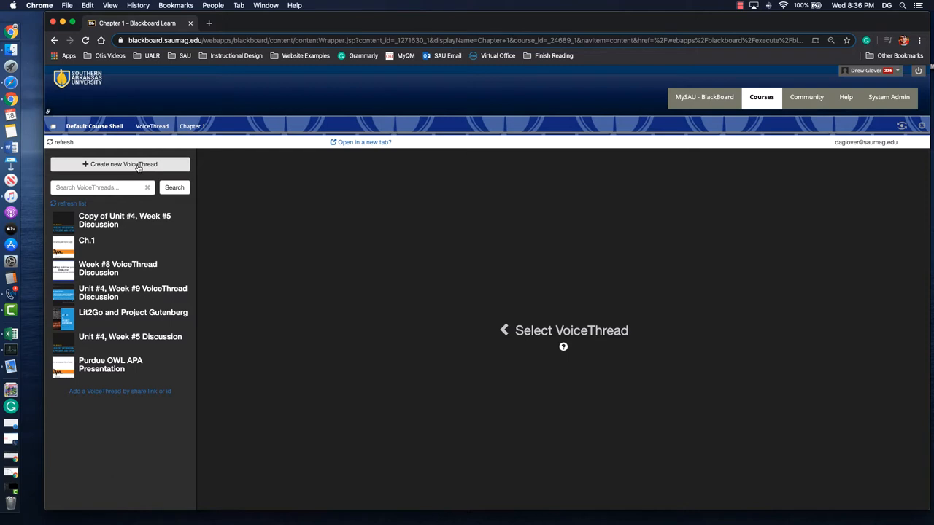
# Create a new VoiceThread and choose My Computer as the media source.
pyautogui.click(119, 163)
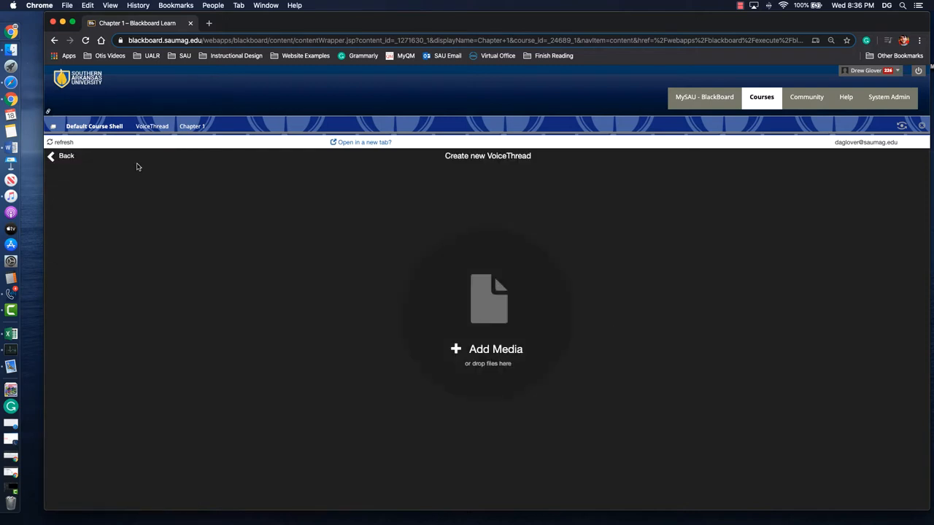
pyautogui.click(487, 349)
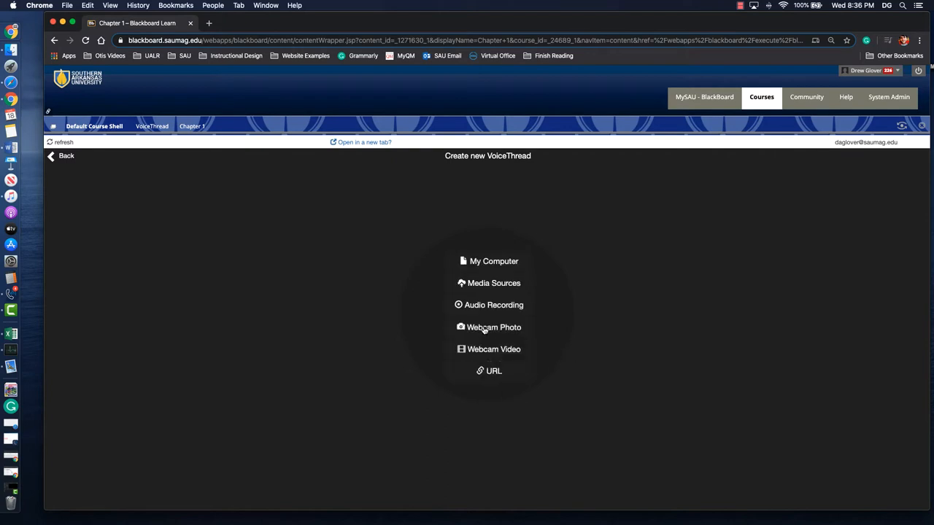
pyautogui.moveTo(493, 261)
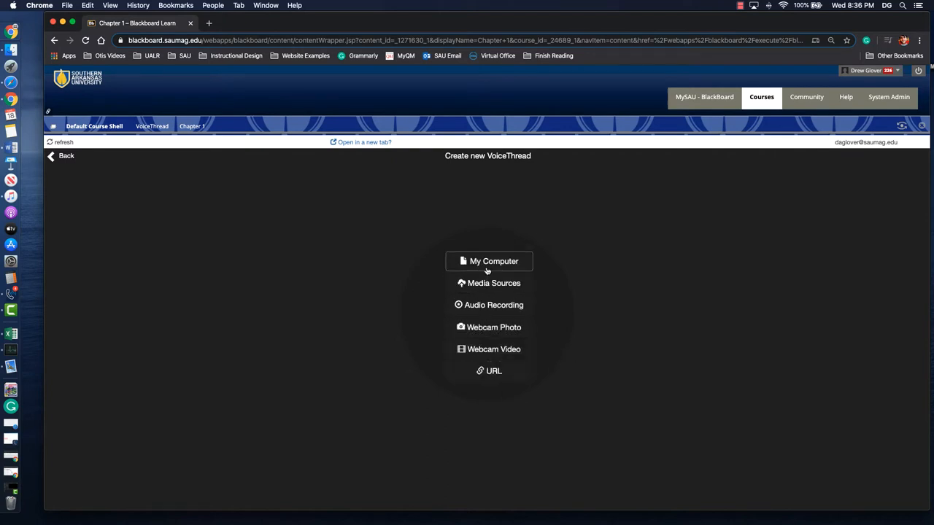
pyautogui.click(493, 261)
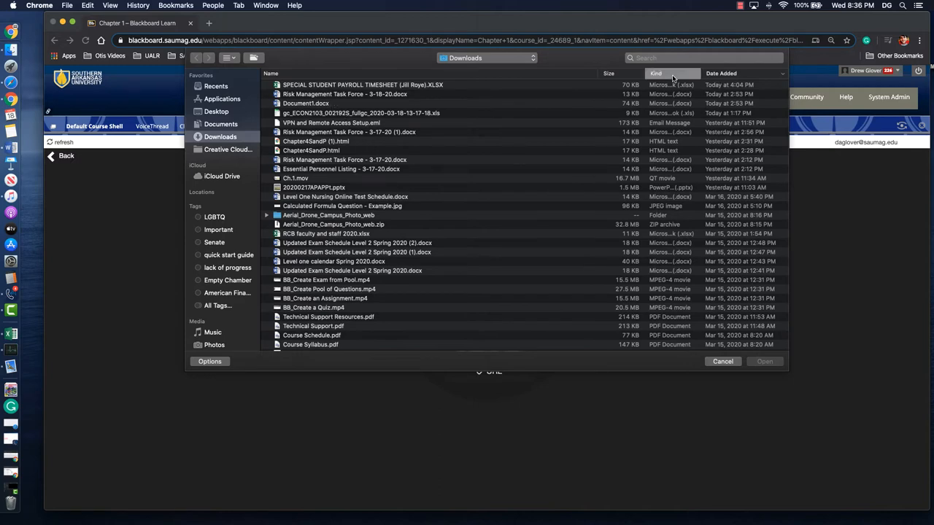
# Upload Org Theory and Behavior Chapter 14 Slideshow.pptx from Downloads.
pyautogui.click(656, 73)
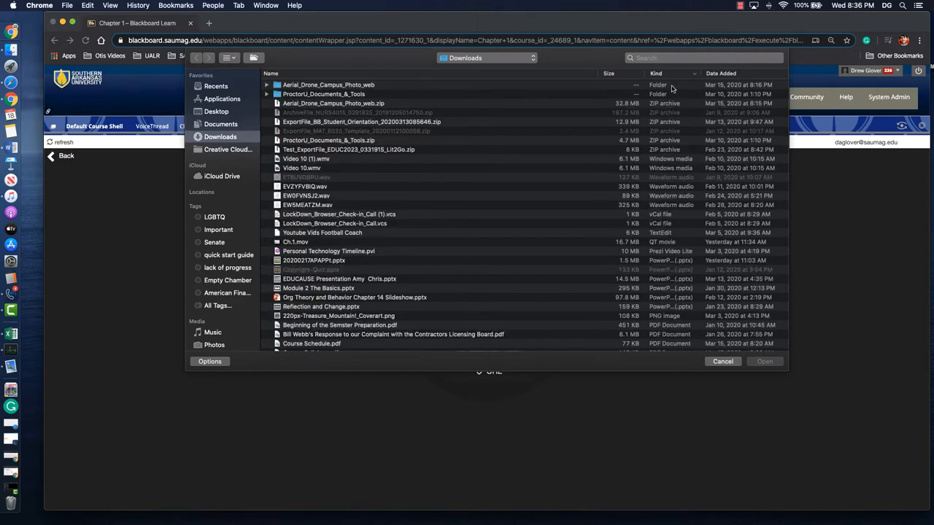
pyautogui.scroll(-3)
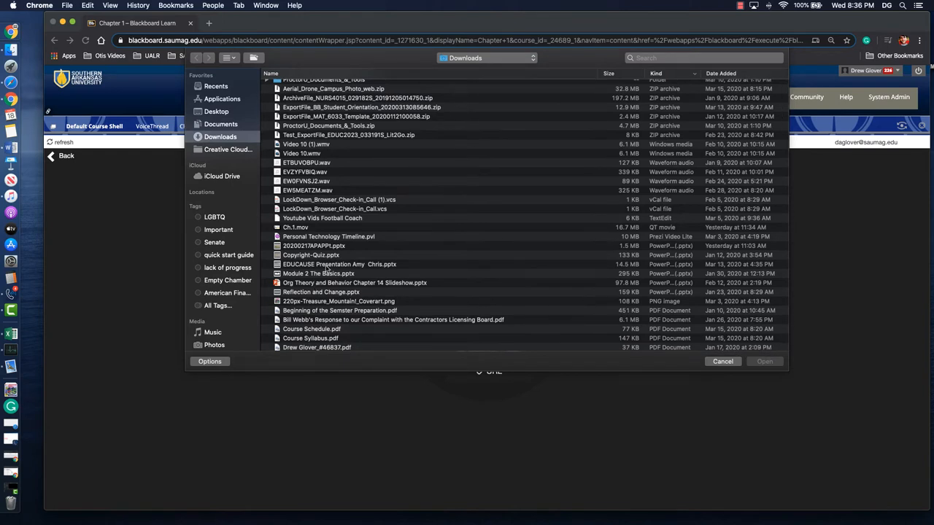
pyautogui.moveTo(327, 275)
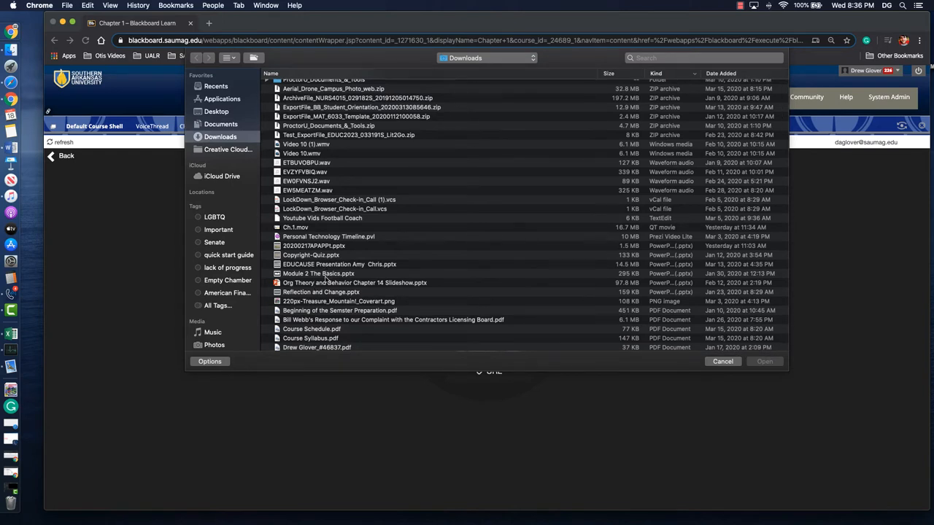
pyautogui.click(356, 283)
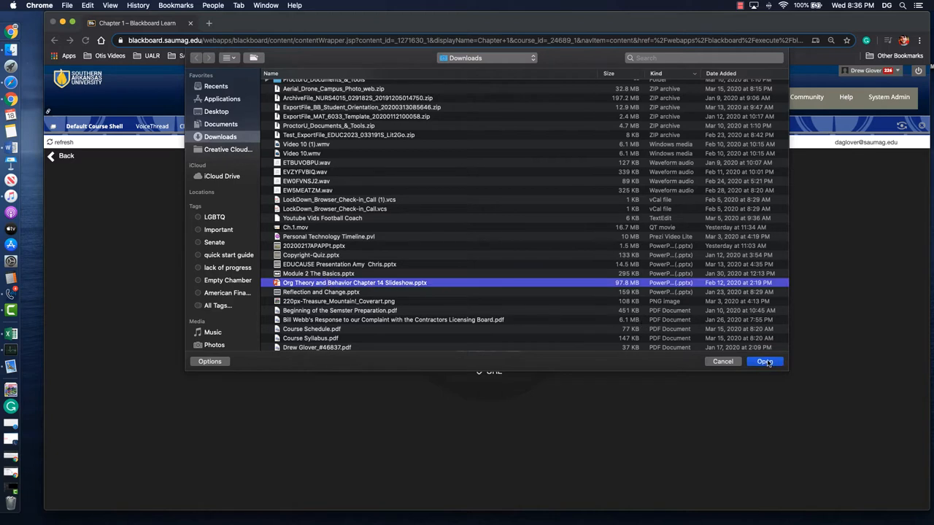
pyautogui.click(765, 362)
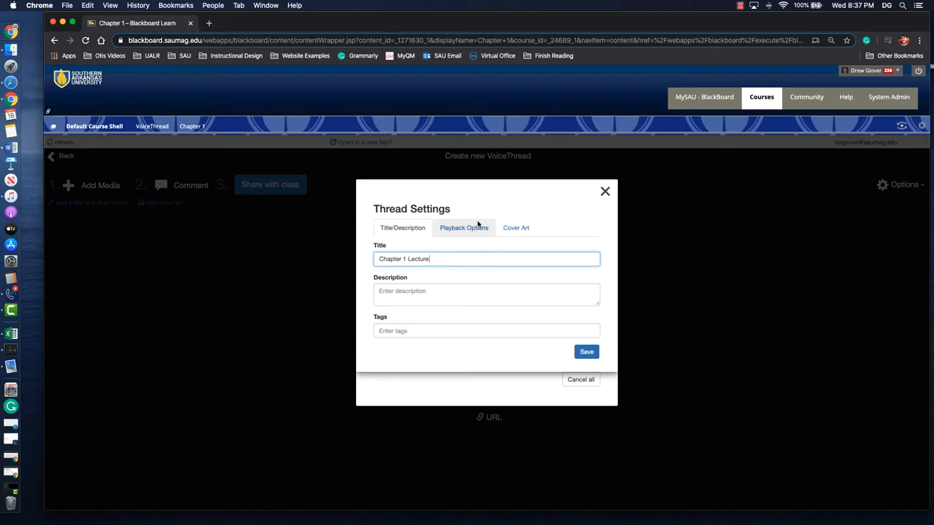
# Review the Playback Options for Chapter 1 Lecture and save the thread settings.
pyautogui.click(464, 228)
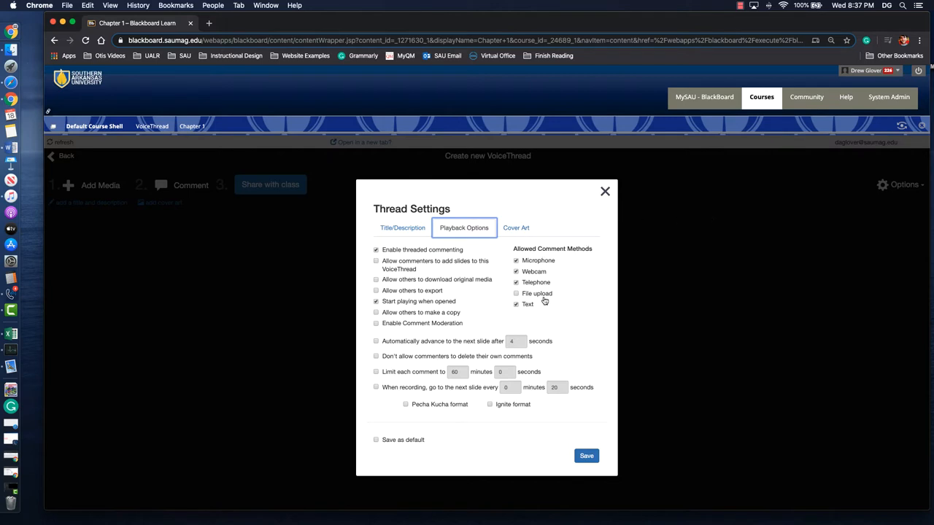
pyautogui.moveTo(551, 260)
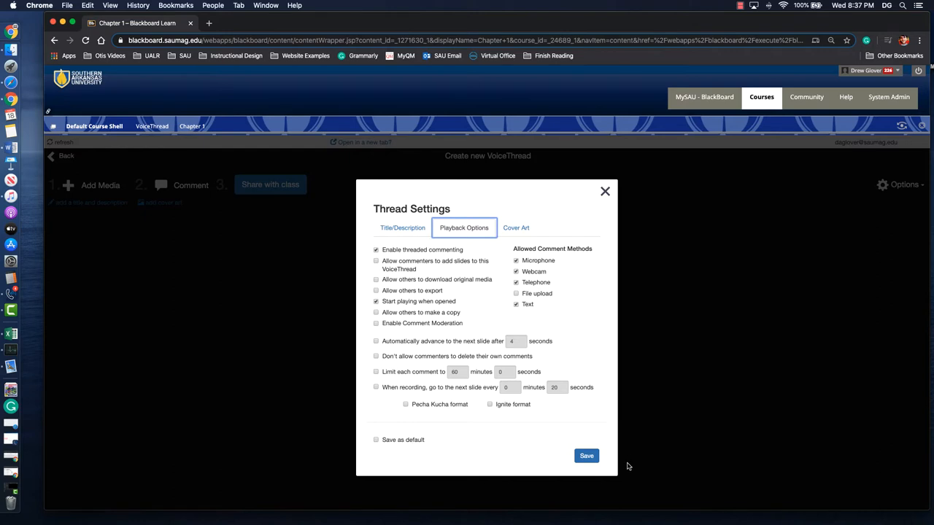
pyautogui.click(586, 455)
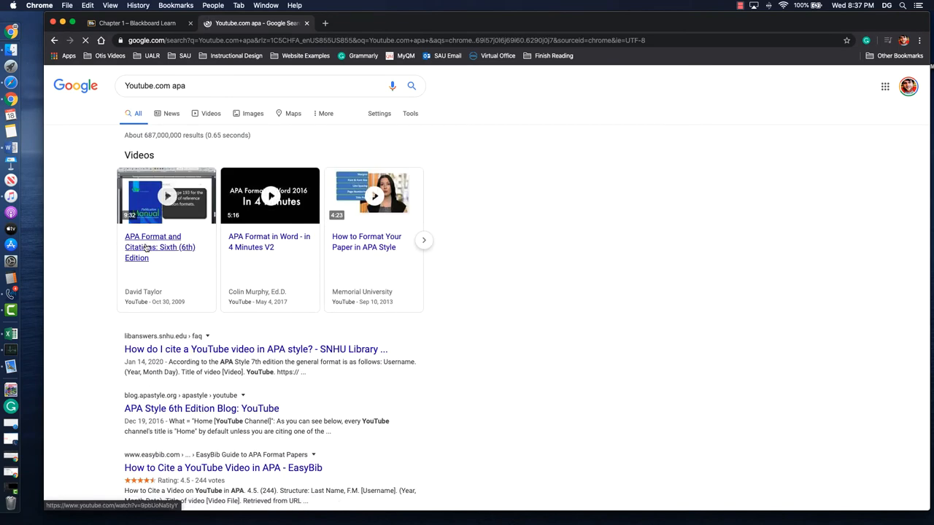
# Open the APA Format and Citations: Sixth (6th) Edition video result.
pyautogui.click(161, 248)
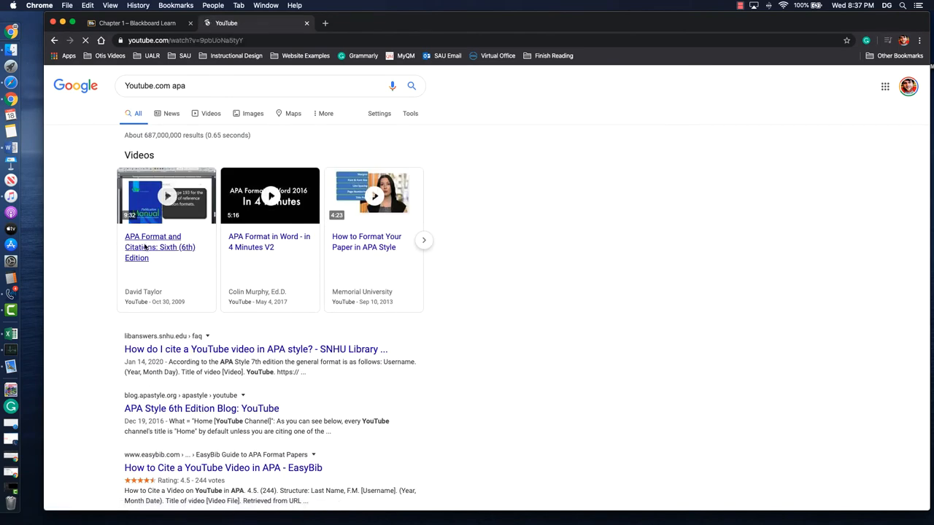
pyautogui.click(160, 246)
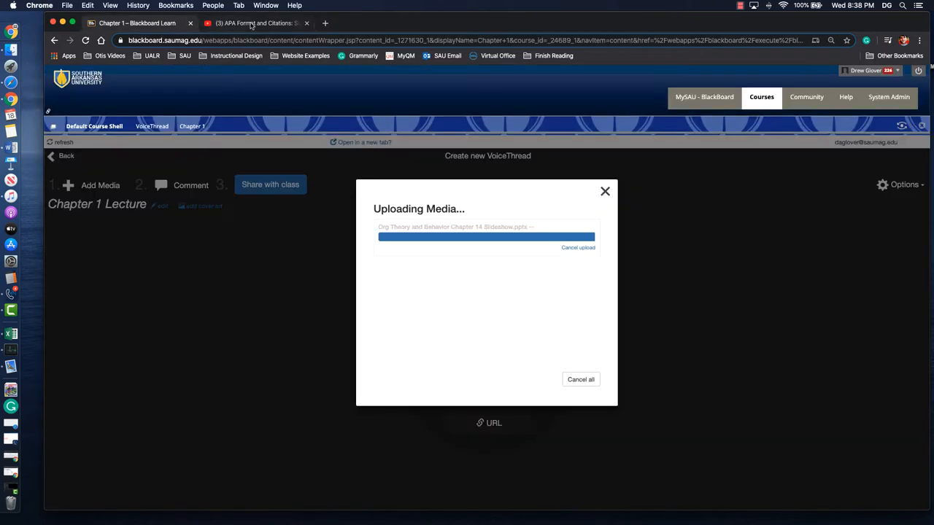
pyautogui.moveTo(726, 224)
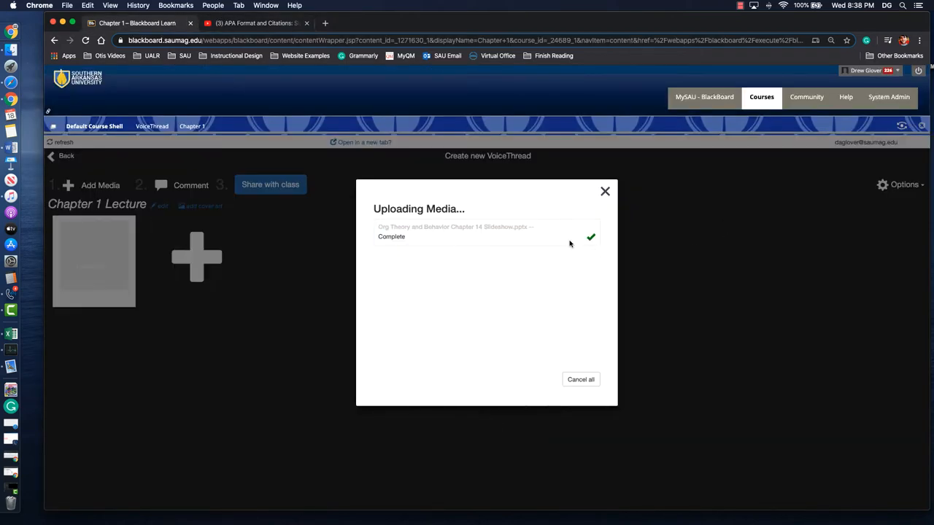
# Close the finished slideshow upload and begin adding another media item.
pyautogui.click(604, 191)
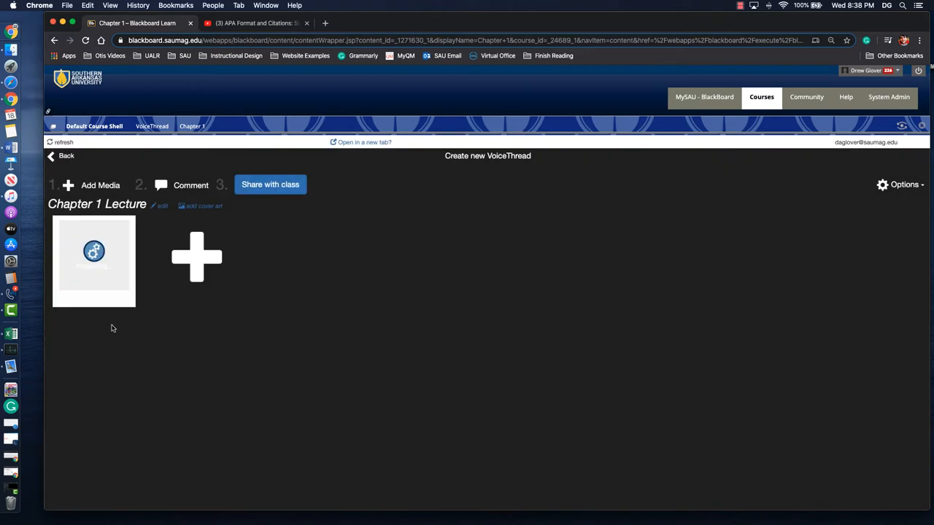
pyautogui.moveTo(195, 257)
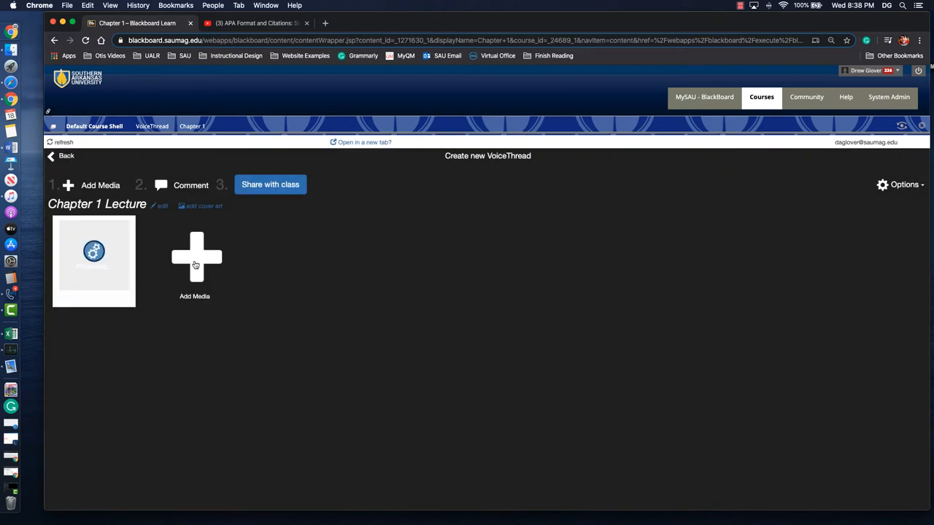
pyautogui.click(195, 257)
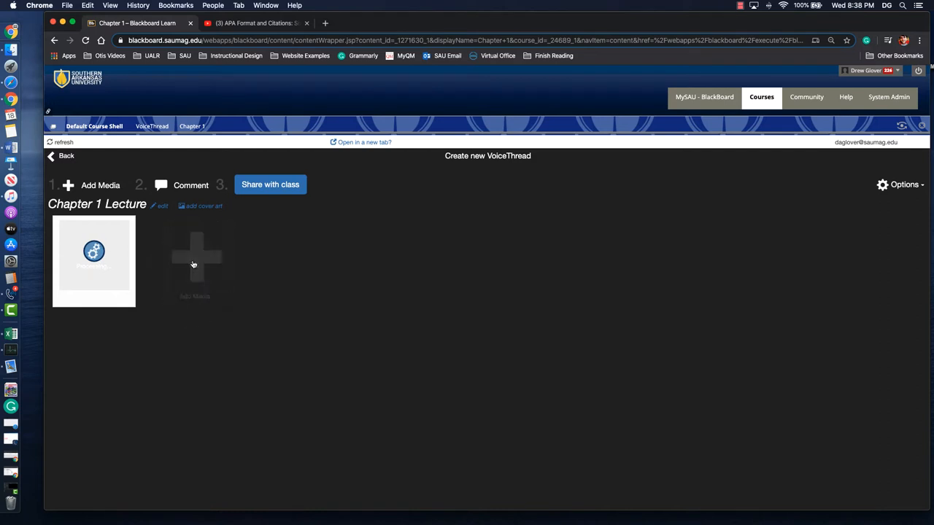
pyautogui.click(201, 321)
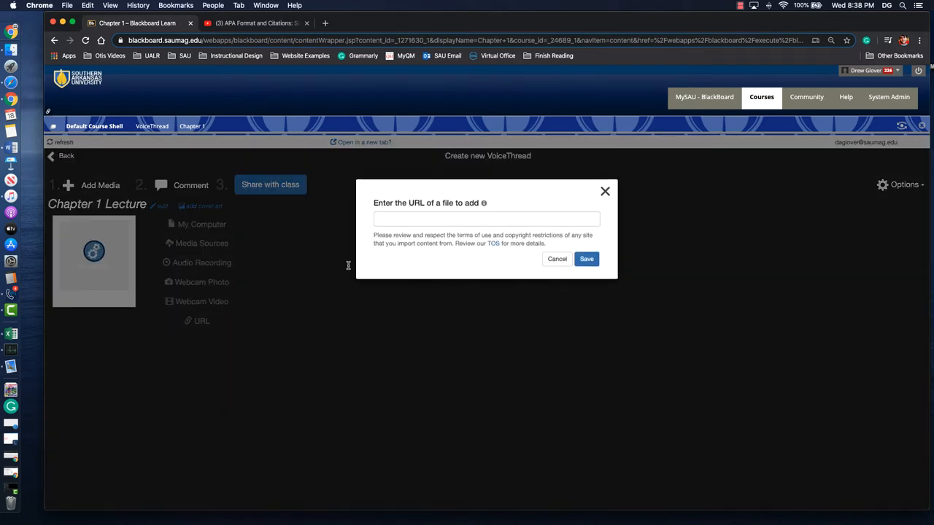
pyautogui.write('https://www.youtube.com/watch?v=9pbUoNa5tyY')
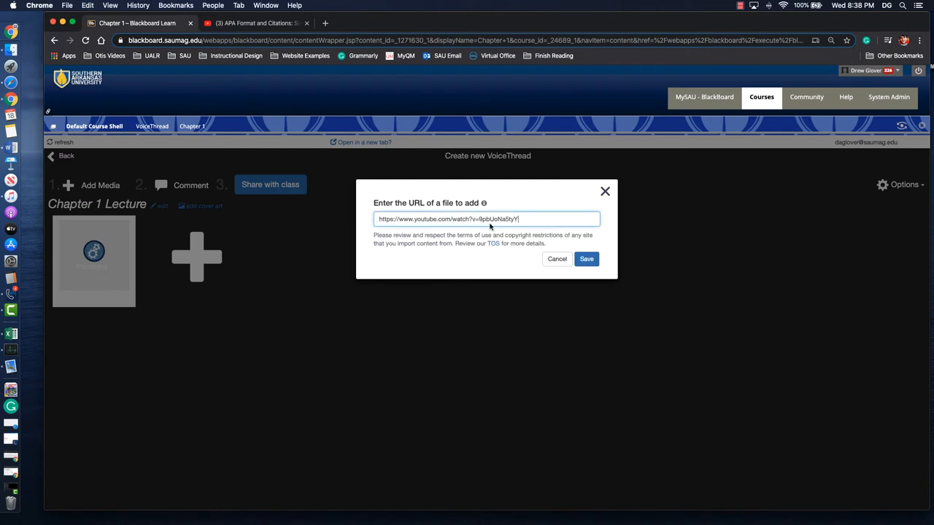
pyautogui.click(586, 260)
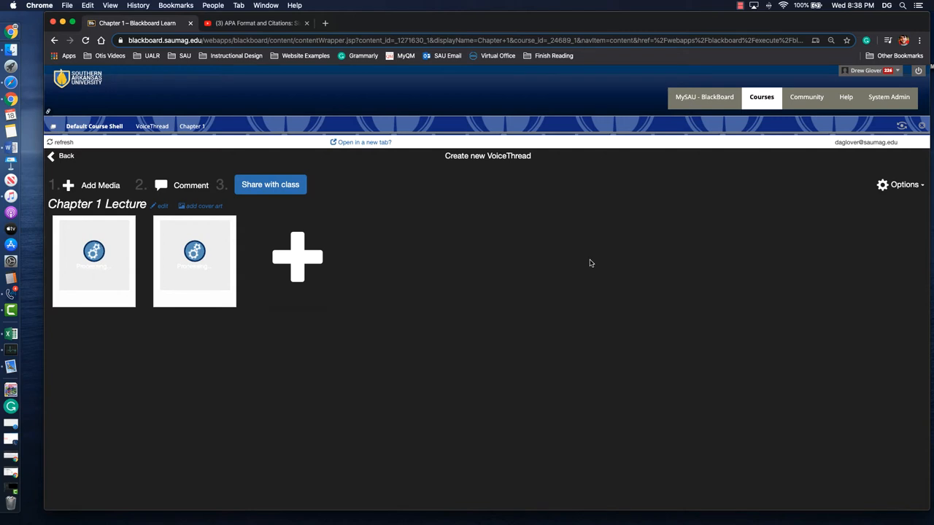
pyautogui.moveTo(591, 261)
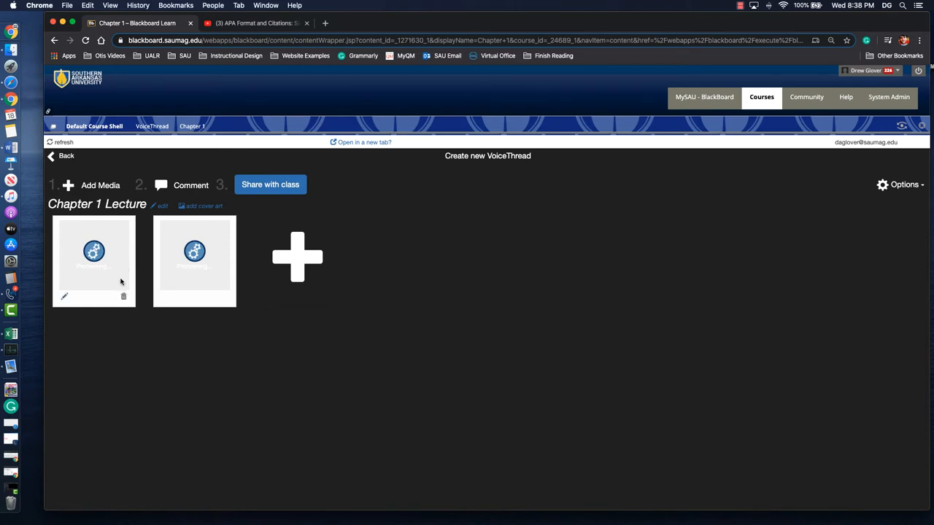
pyautogui.moveTo(65, 301)
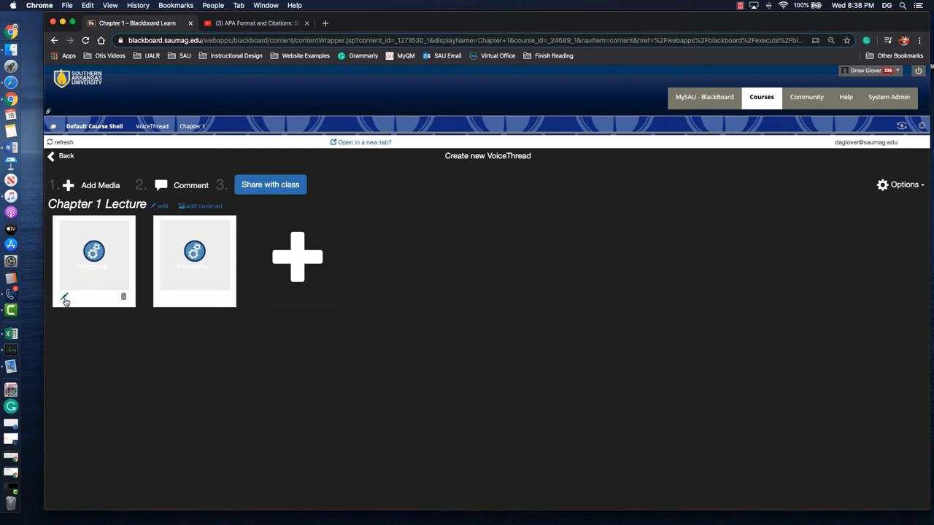
pyautogui.moveTo(118, 305)
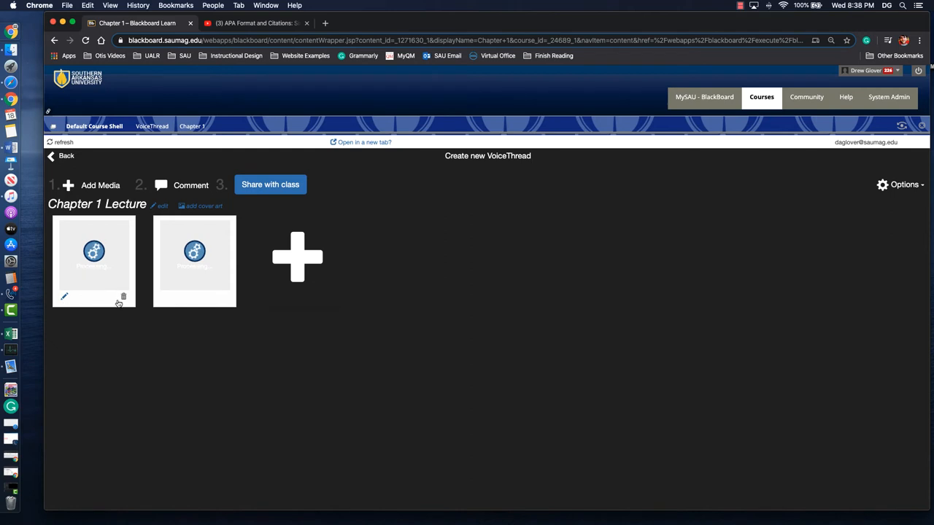
pyautogui.moveTo(114, 301)
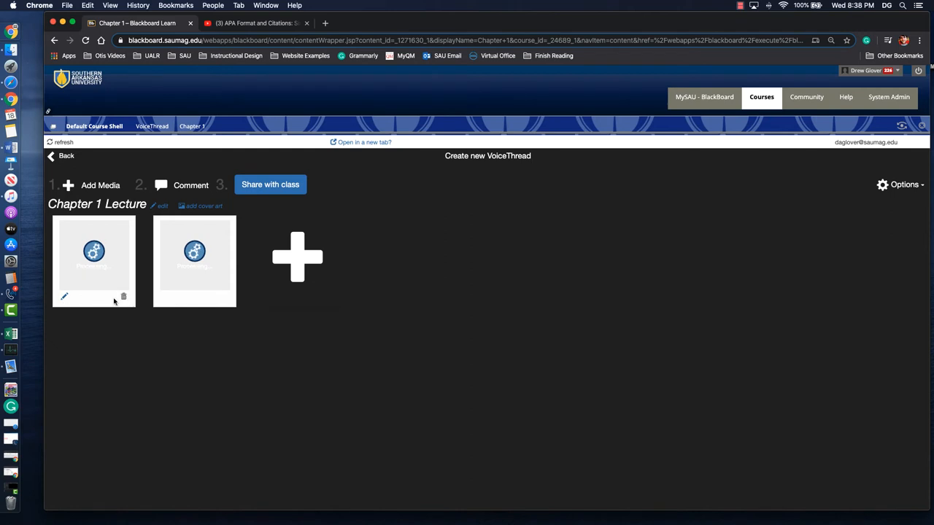
pyautogui.moveTo(184, 190)
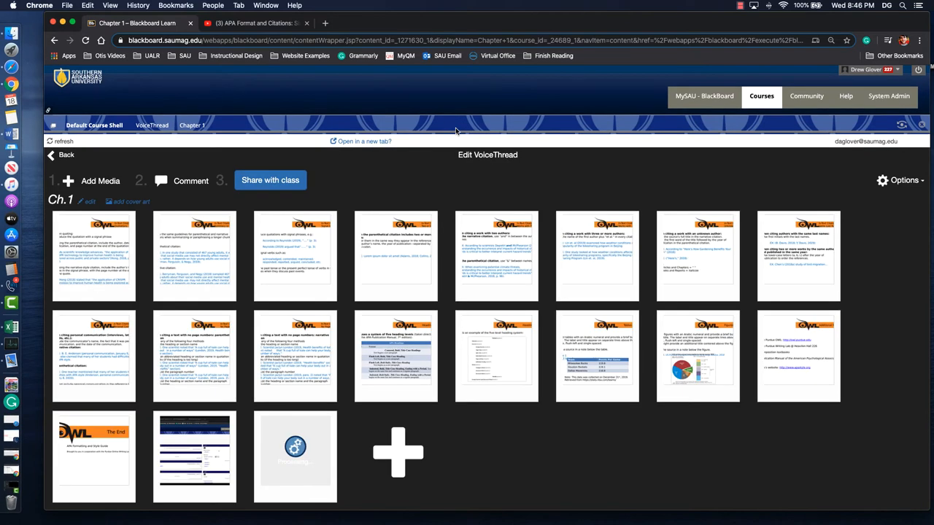
pyautogui.moveTo(439, 156)
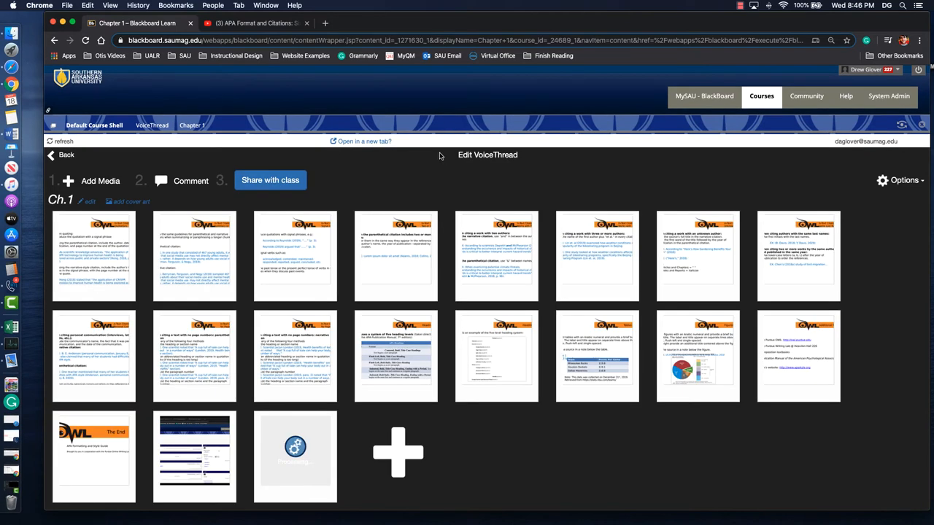
pyautogui.moveTo(194, 455)
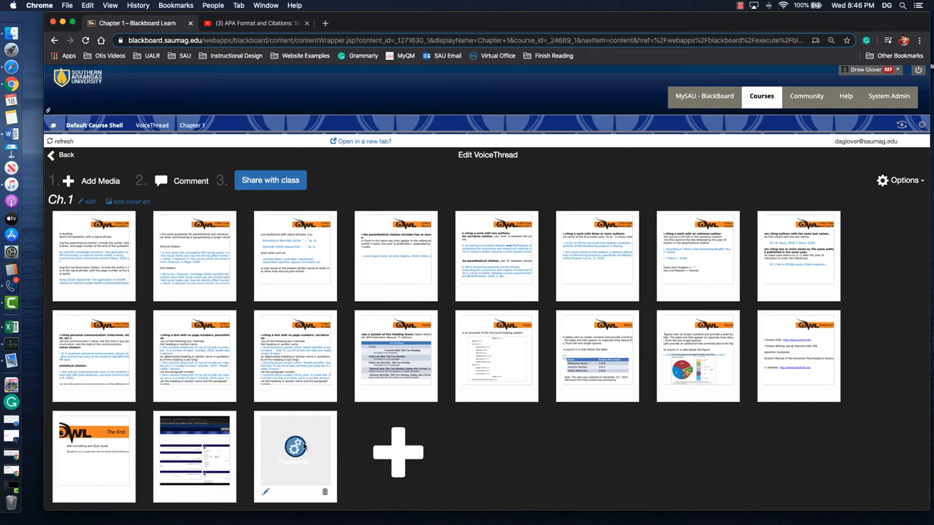
pyautogui.moveTo(283, 428)
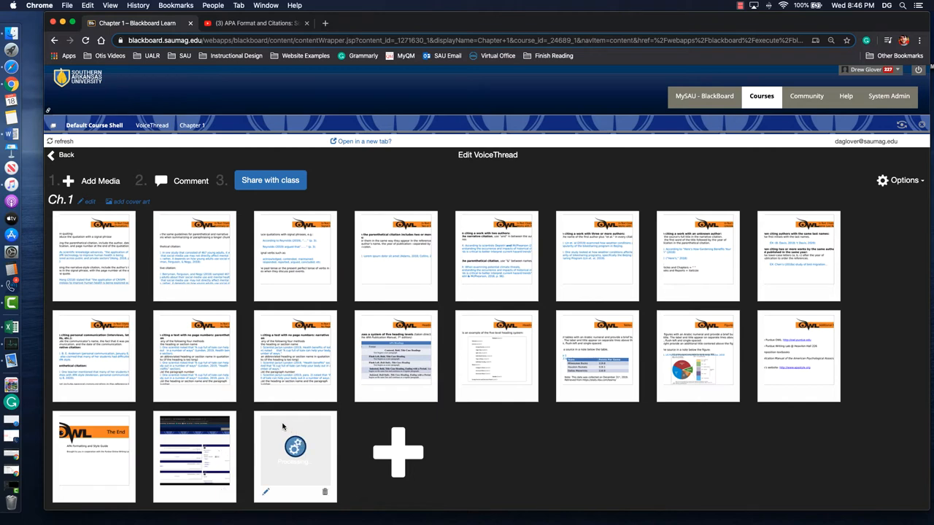
pyautogui.moveTo(411, 397)
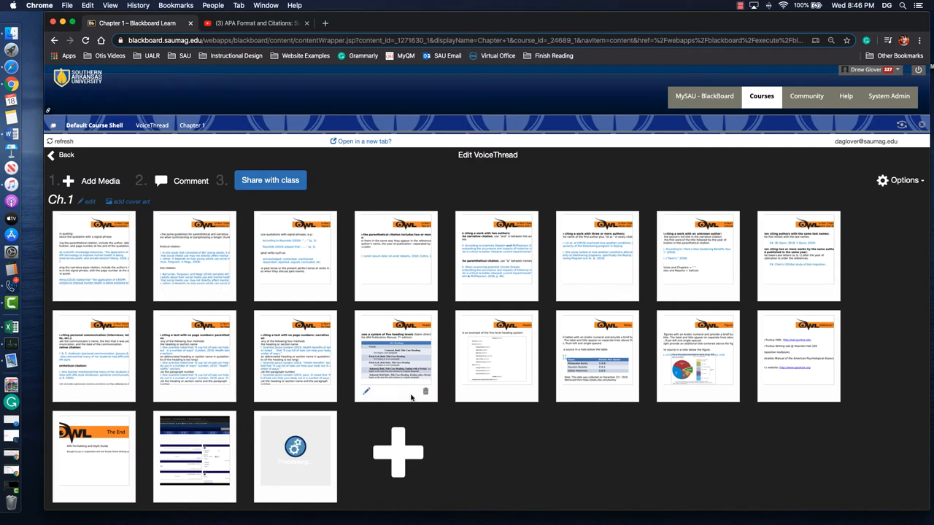
pyautogui.moveTo(108, 210)
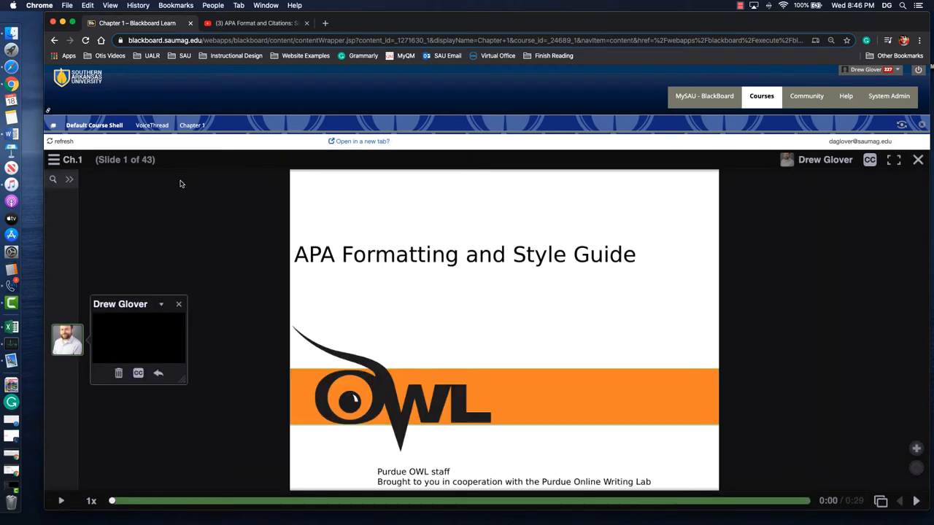
# Delete the comment on slide 1, check slide 2, and return to slide 1.
pyautogui.click(119, 374)
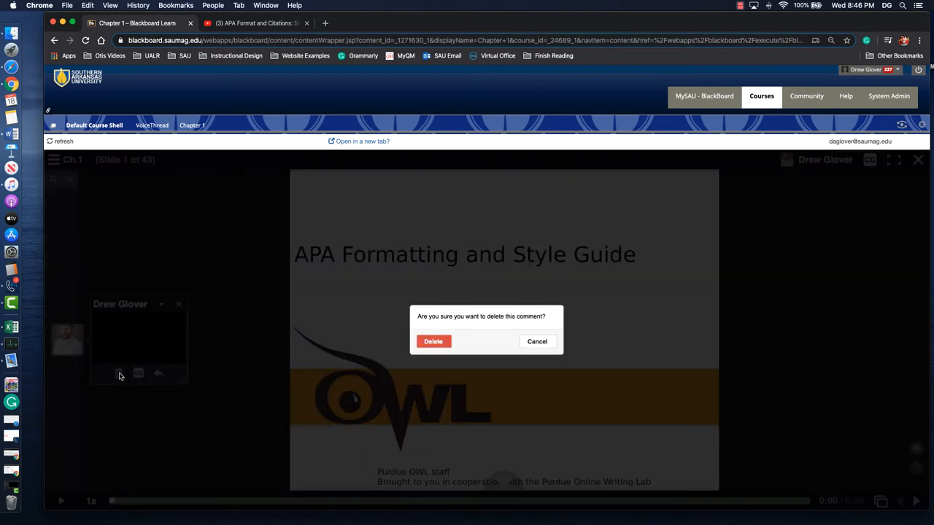
pyautogui.click(433, 342)
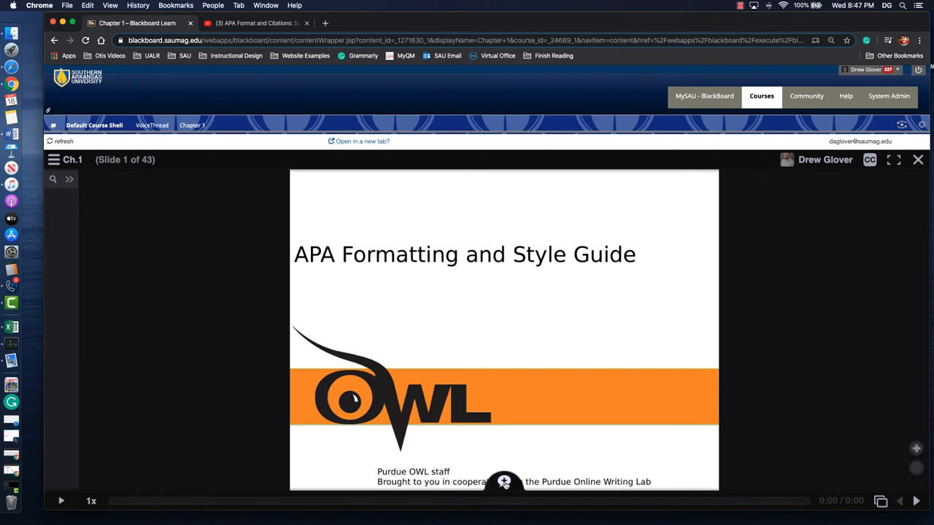
pyautogui.click(504, 481)
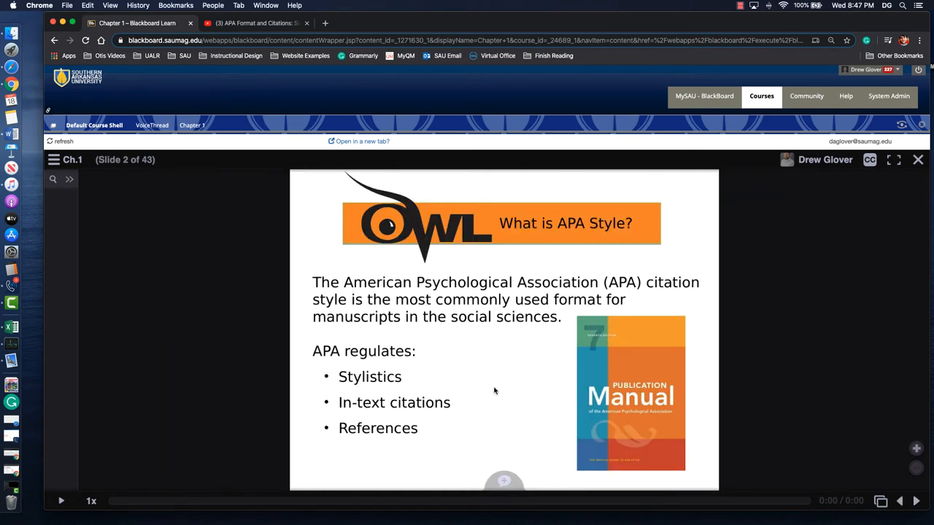
pyautogui.click(896, 501)
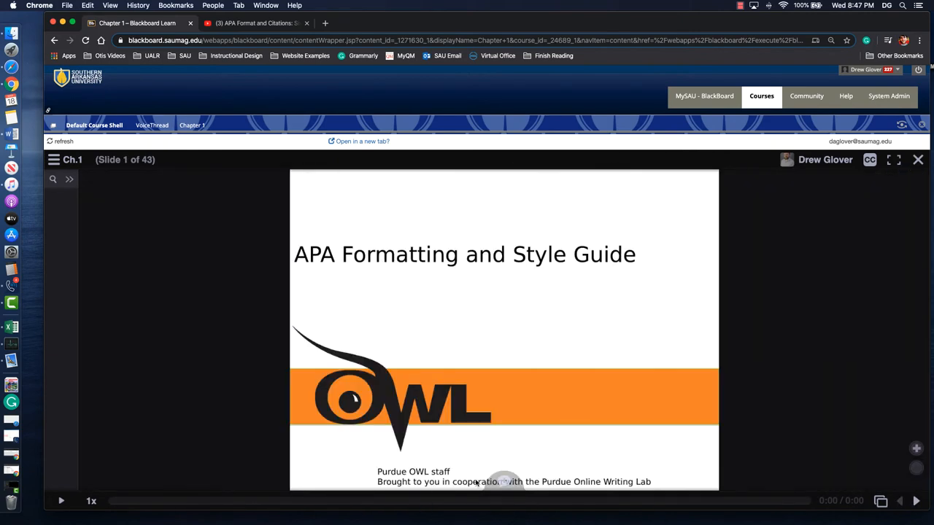
pyautogui.moveTo(385, 438)
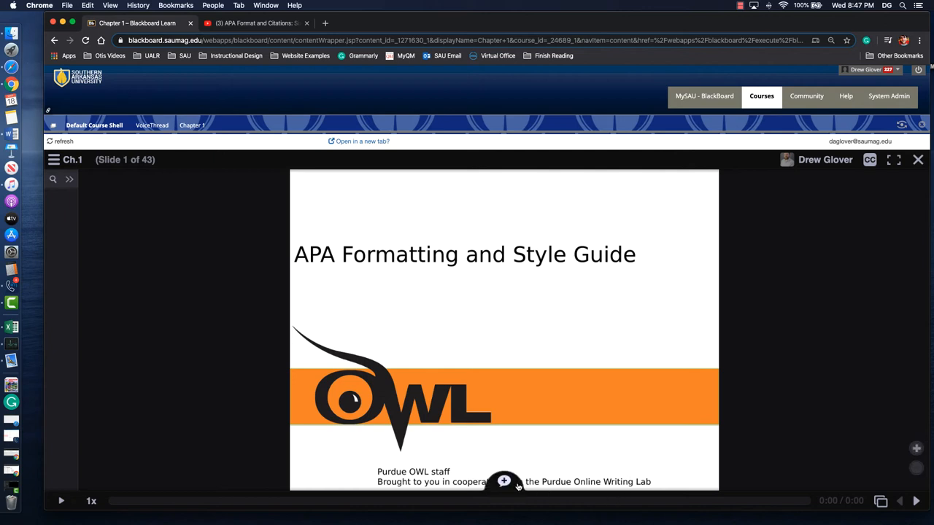
# Start a voice comment recording and draw a loop around the slide title.
pyautogui.click(503, 481)
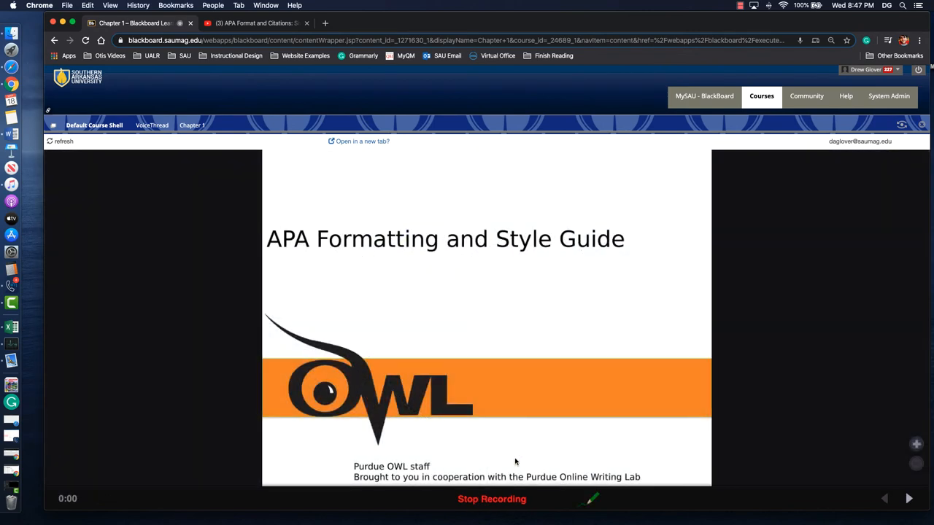
pyautogui.moveTo(549, 440)
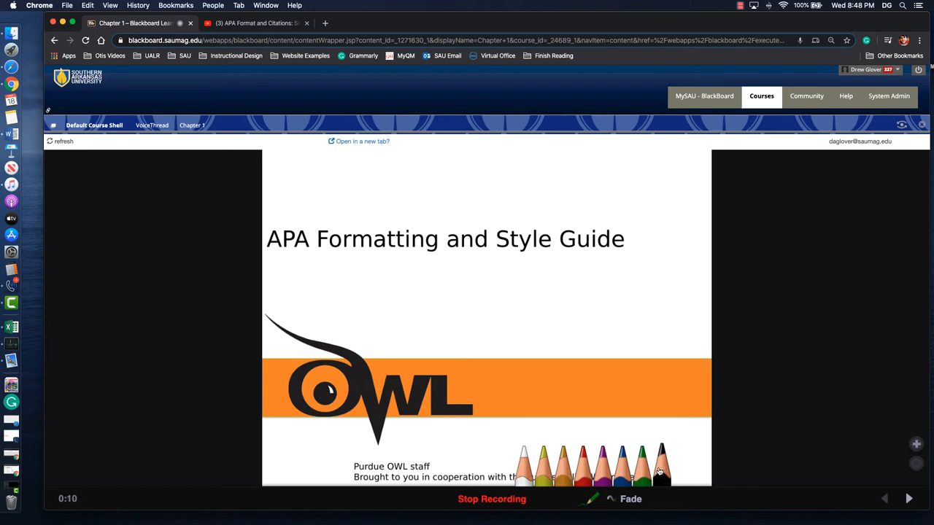
pyautogui.moveTo(295, 255); pyautogui.dragTo(630, 254)
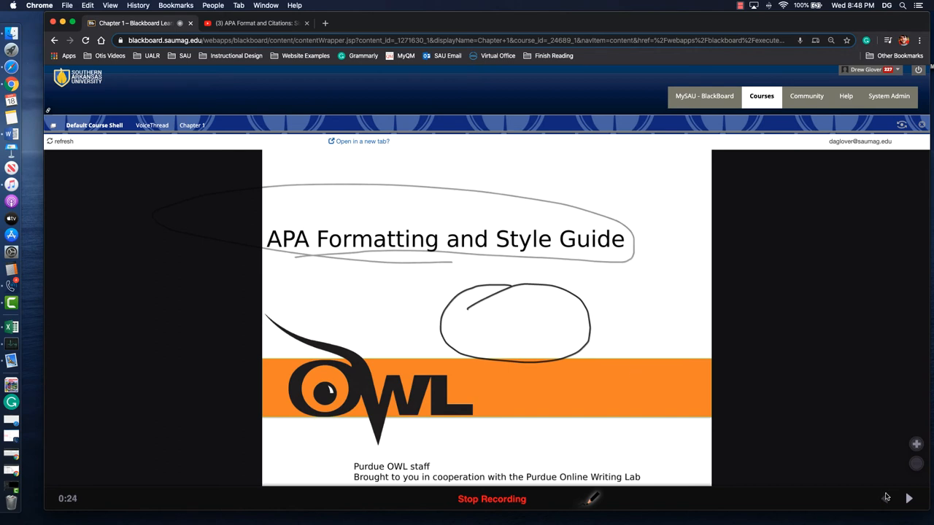
# Advance two slides to the Voice slide while recording, then stop the recording.
pyautogui.click(909, 499)
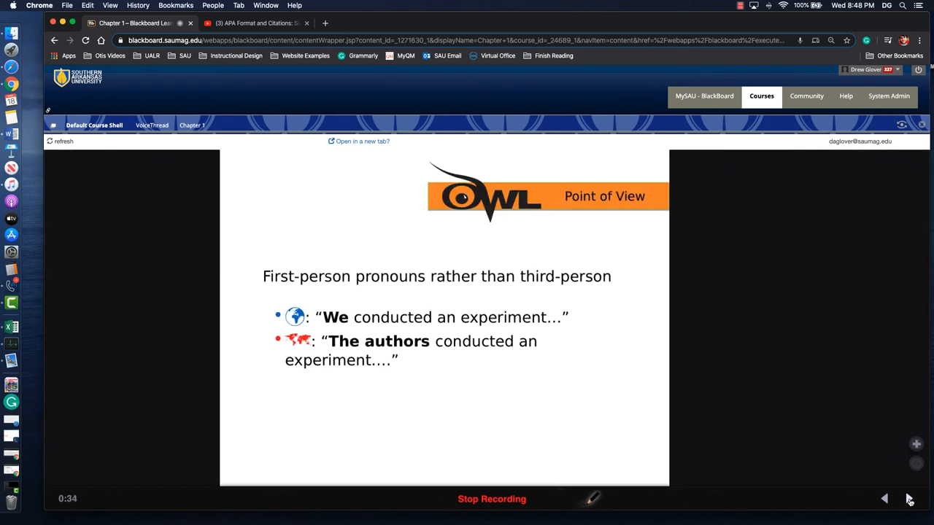
pyautogui.click(907, 499)
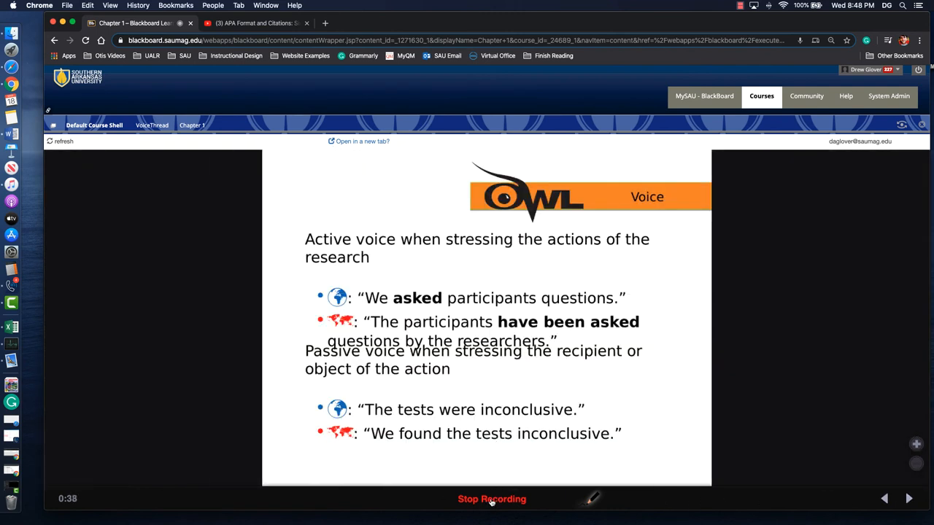
pyautogui.click(492, 499)
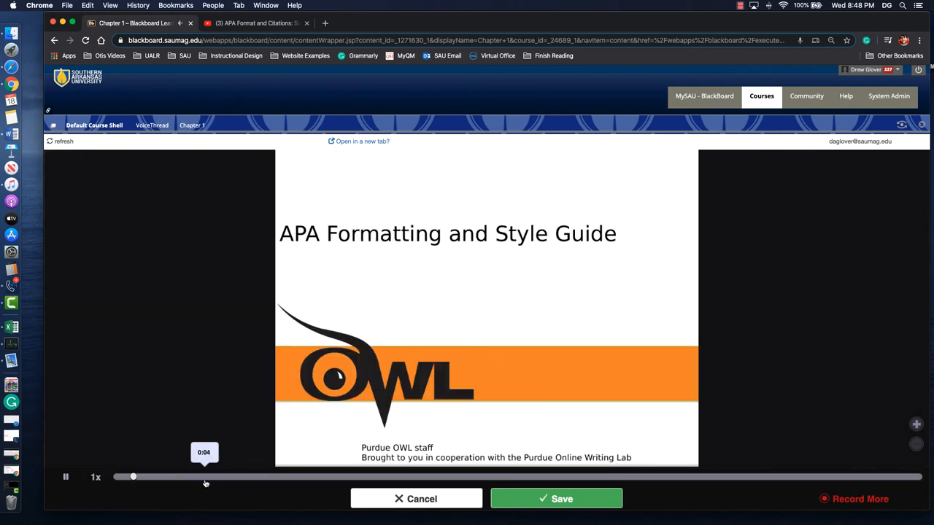
# Skip ahead in the comment preview to review it, then save the recorded comment.
pyautogui.moveTo(133, 476); pyautogui.dragTo(172, 476)
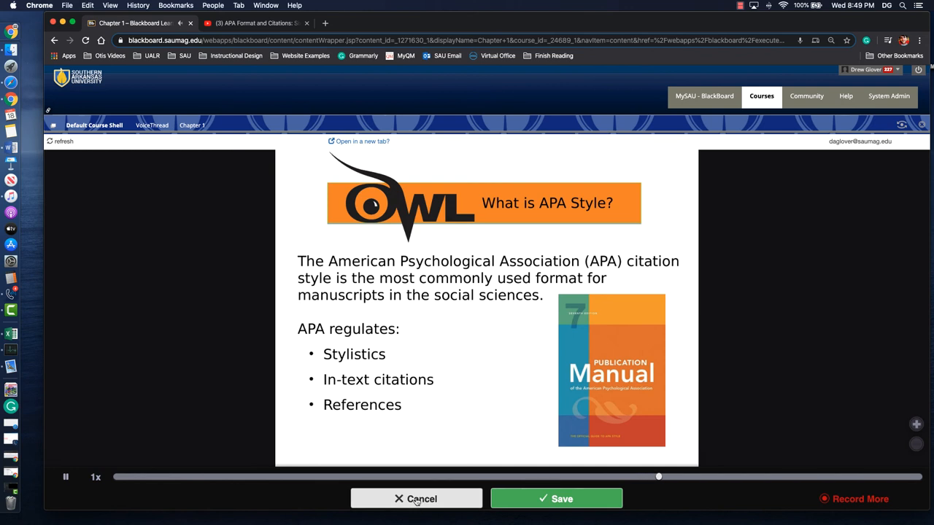
pyautogui.click(415, 499)
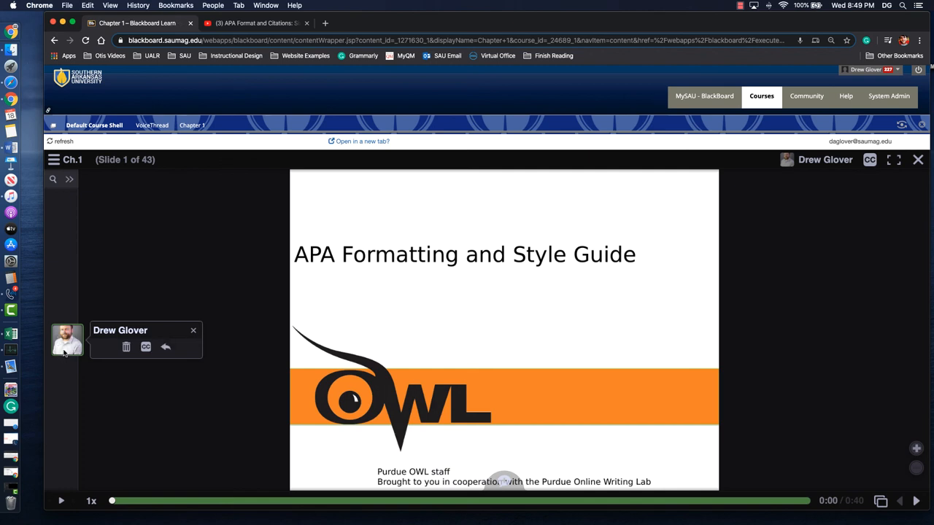
pyautogui.moveTo(917, 502)
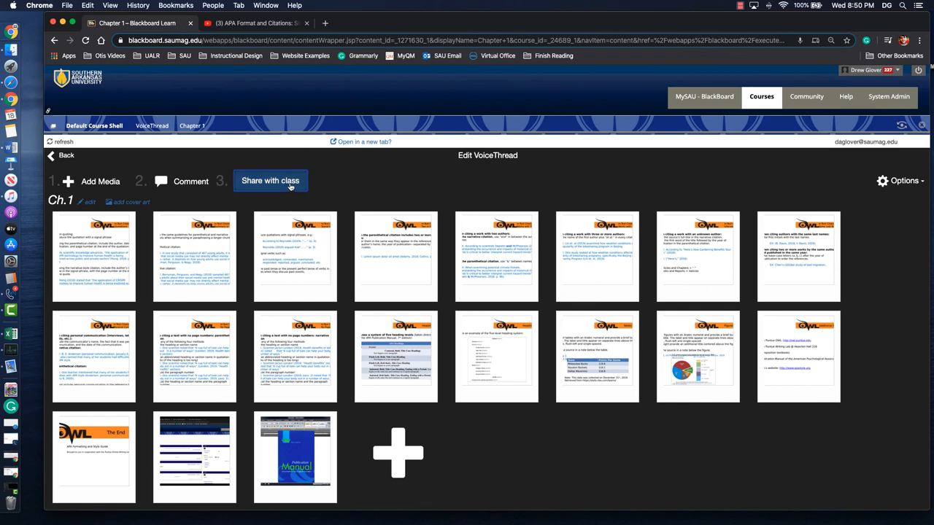
# Share the VoiceThread with the class and return to the course's VoiceThread page.
pyautogui.click(270, 181)
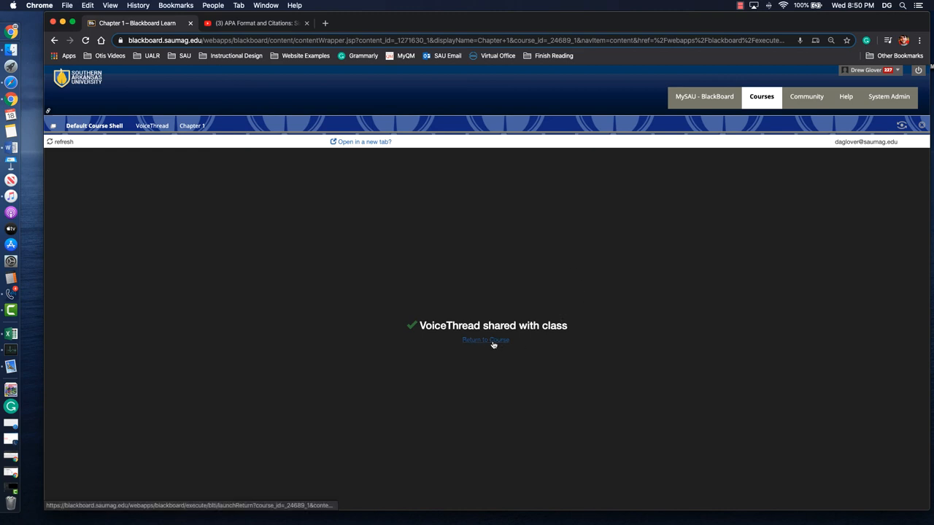
pyautogui.click(484, 341)
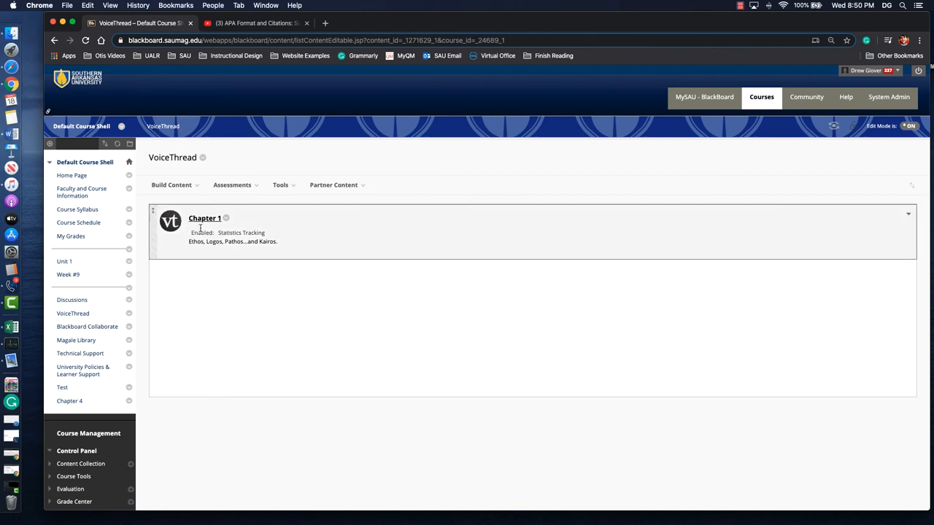
pyautogui.moveTo(273, 254)
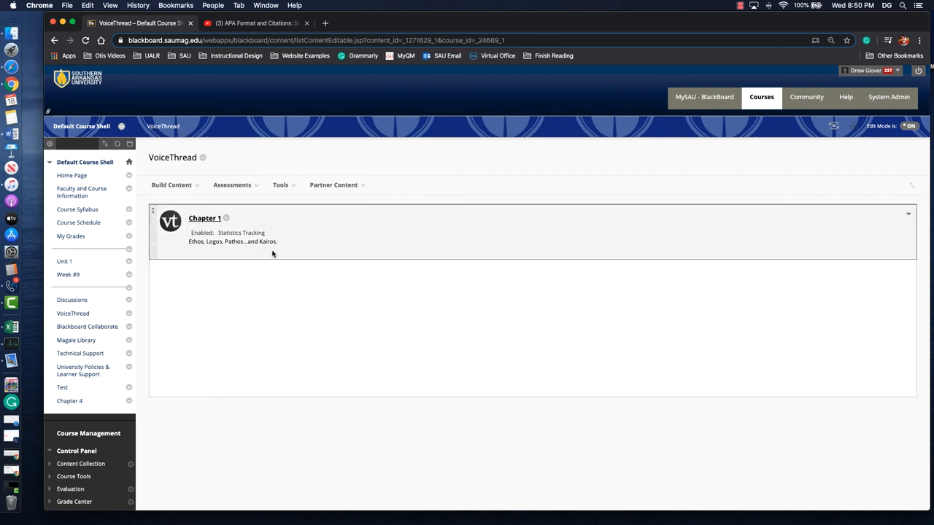
pyautogui.moveTo(834, 134)
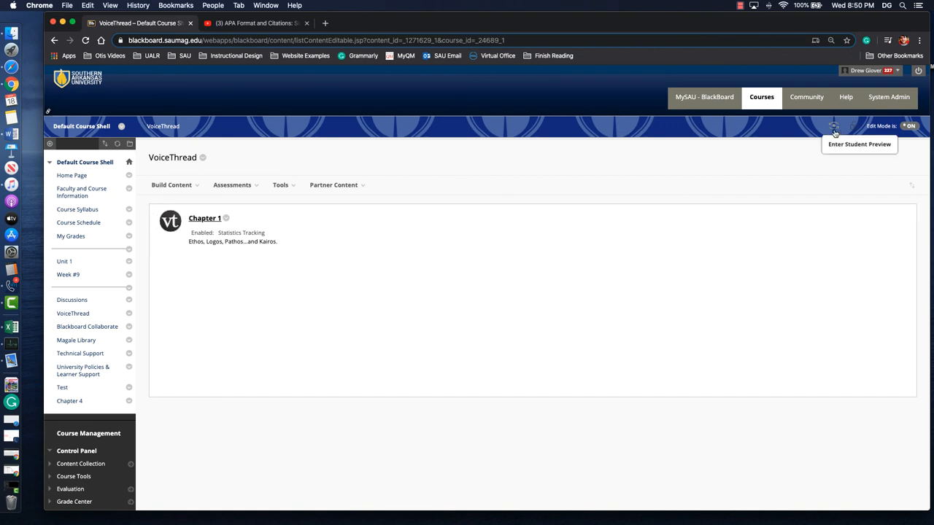
# Enter Student Preview and launch the Chapter 1 VoiceThread from the course menu.
pyautogui.click(834, 130)
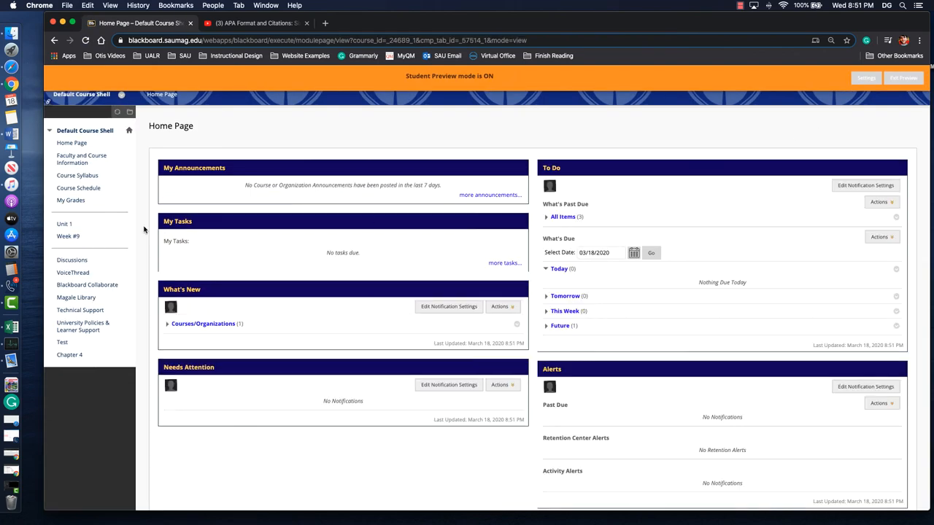
pyautogui.click(73, 273)
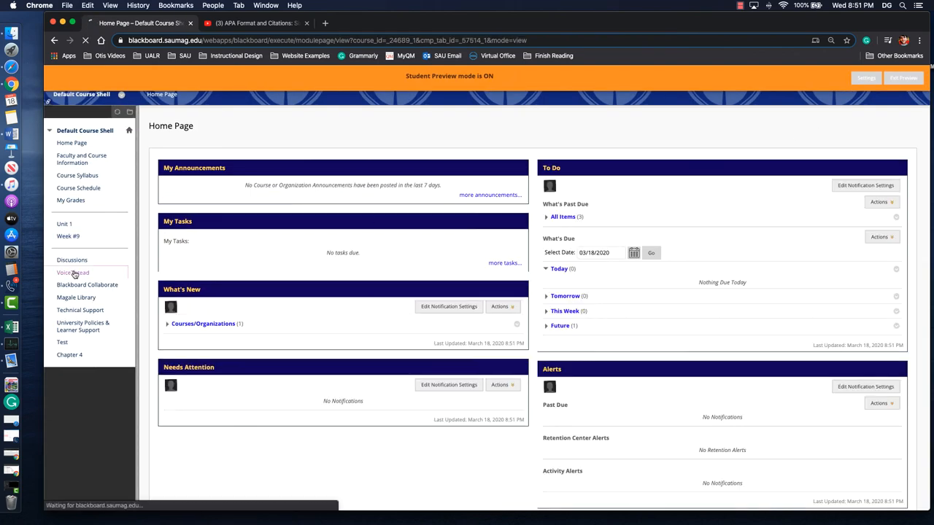
pyautogui.click(73, 273)
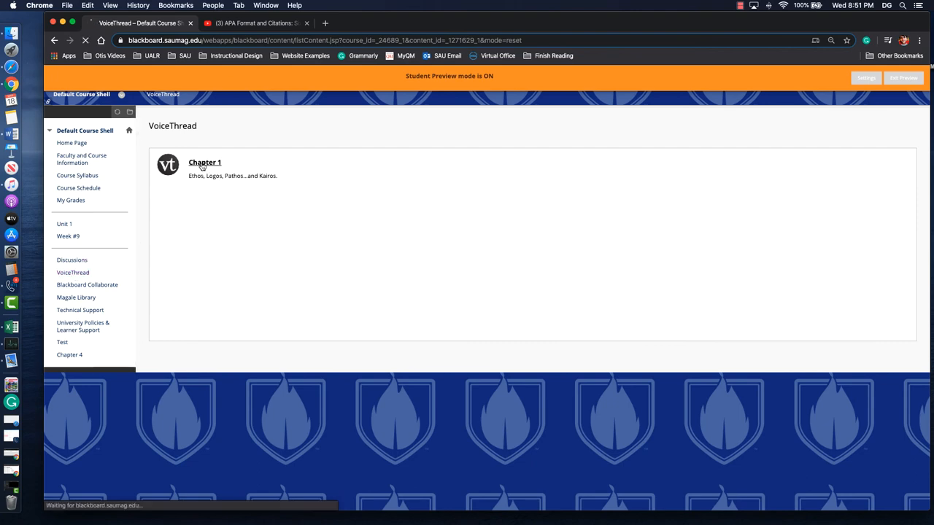
pyautogui.click(204, 162)
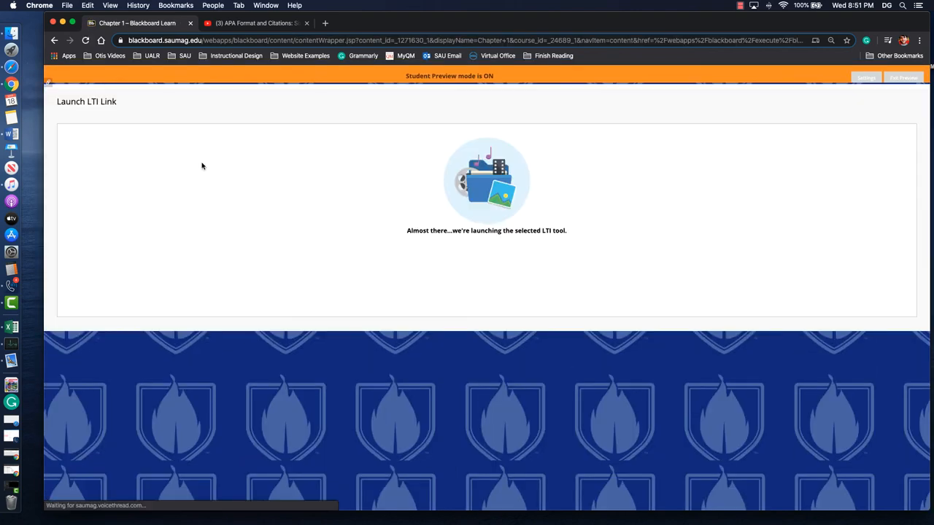